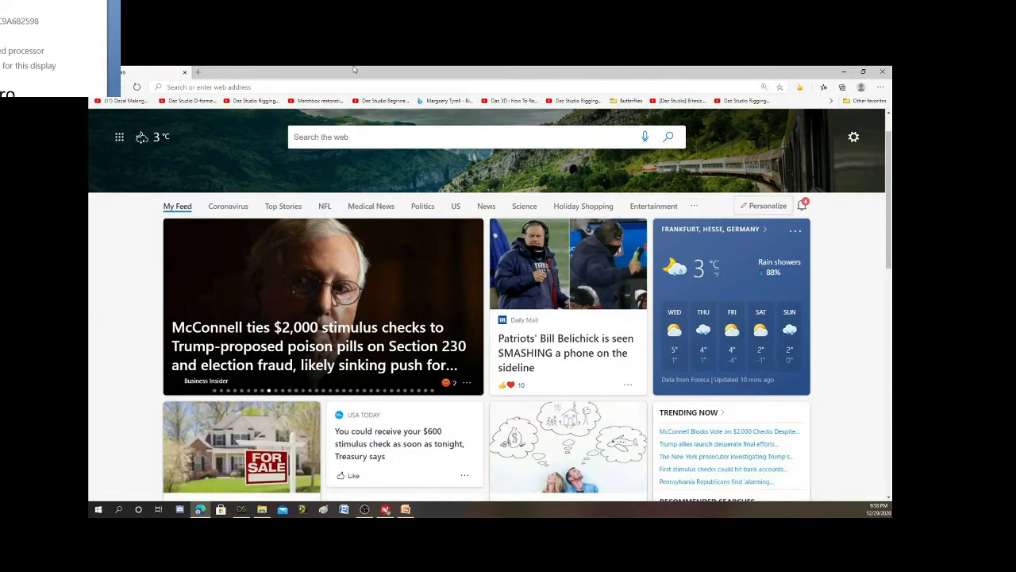
Navigate to daz3d.com from the address bar.
click(289, 86)
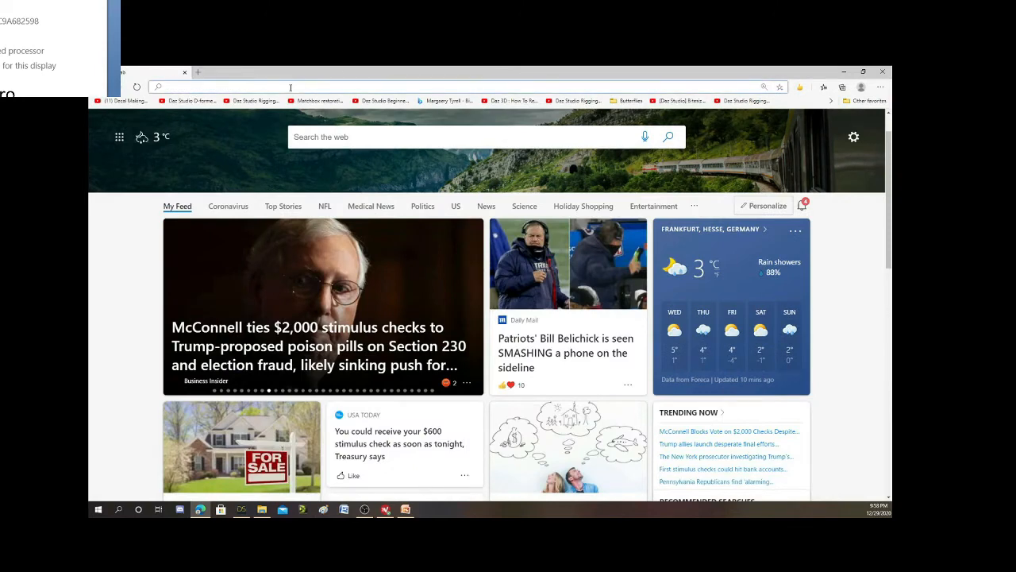
text(daz3d.com)
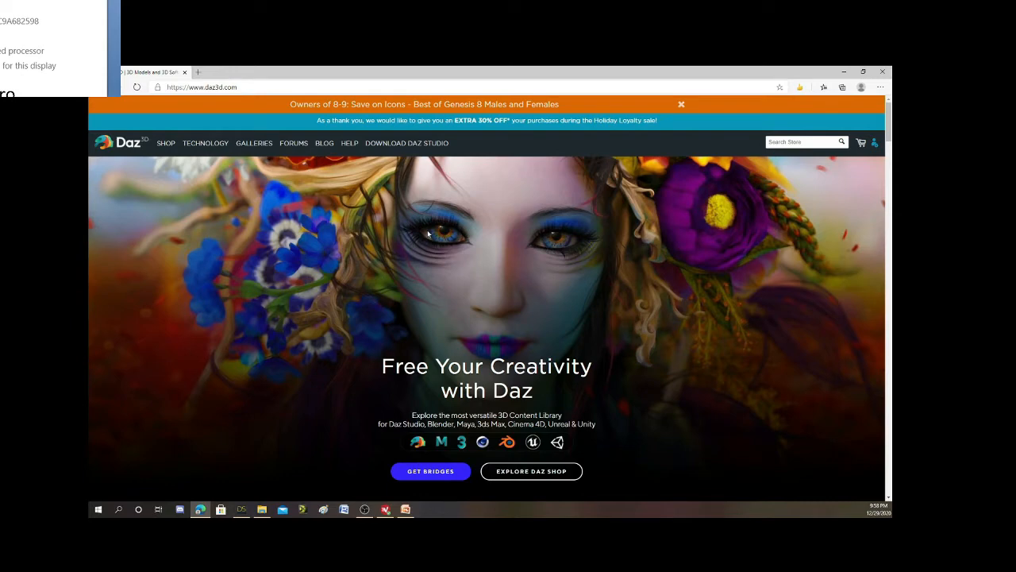
mouse_move(191, 146)
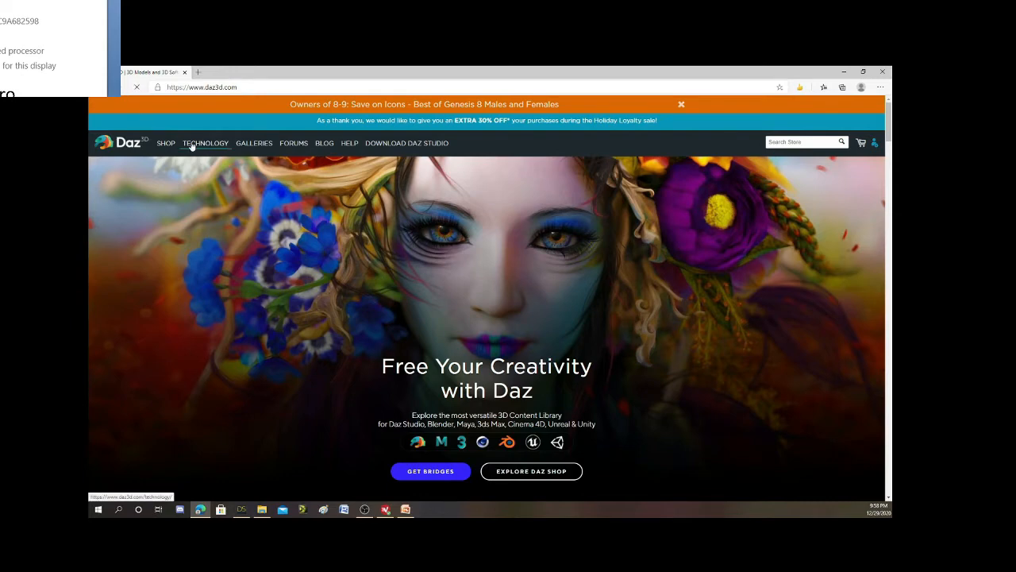
Browse the Daz Technology page's feature sections and free-download prompt.
click(204, 143)
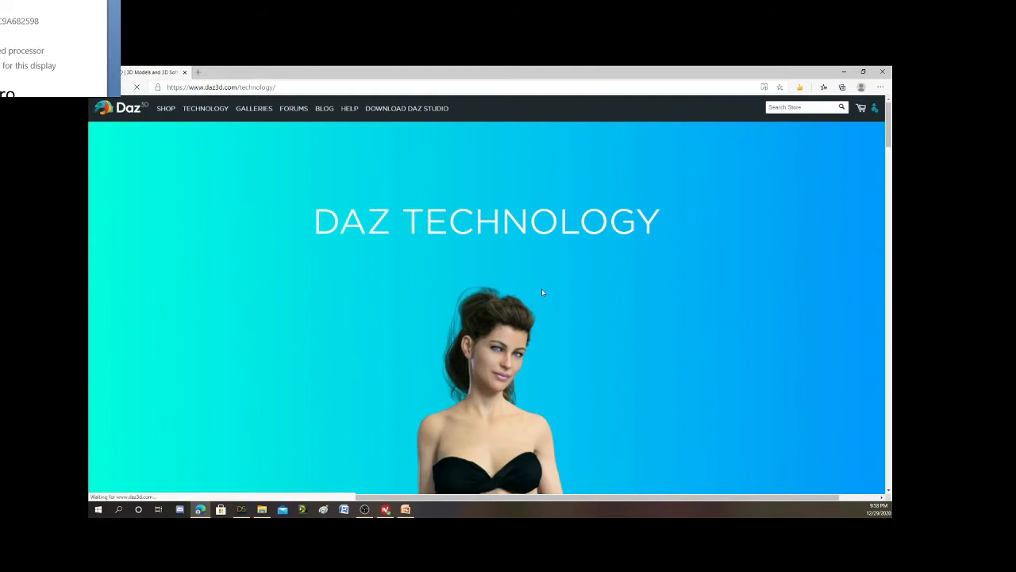
scroll(down, 3)
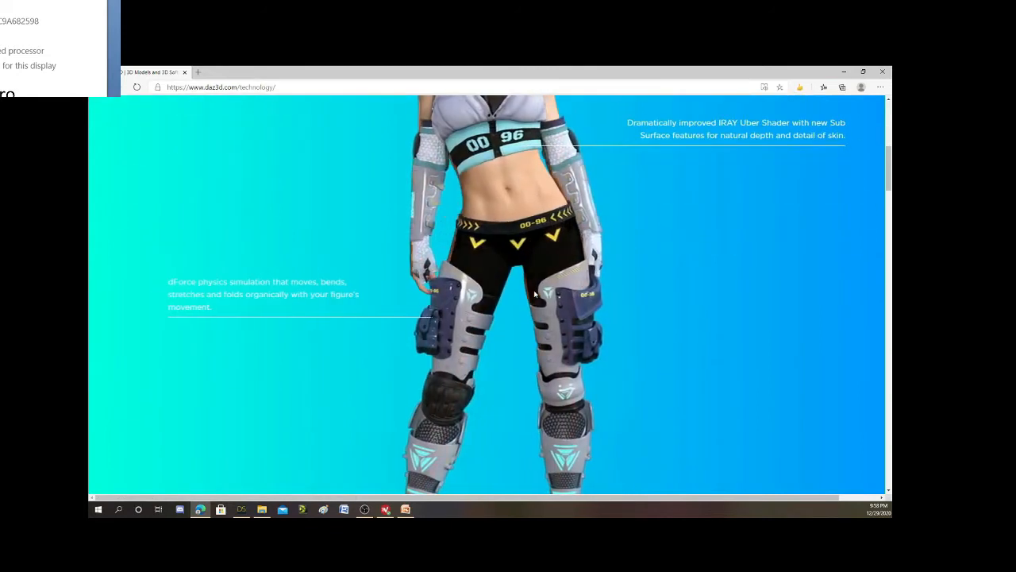
scroll(down, 3)
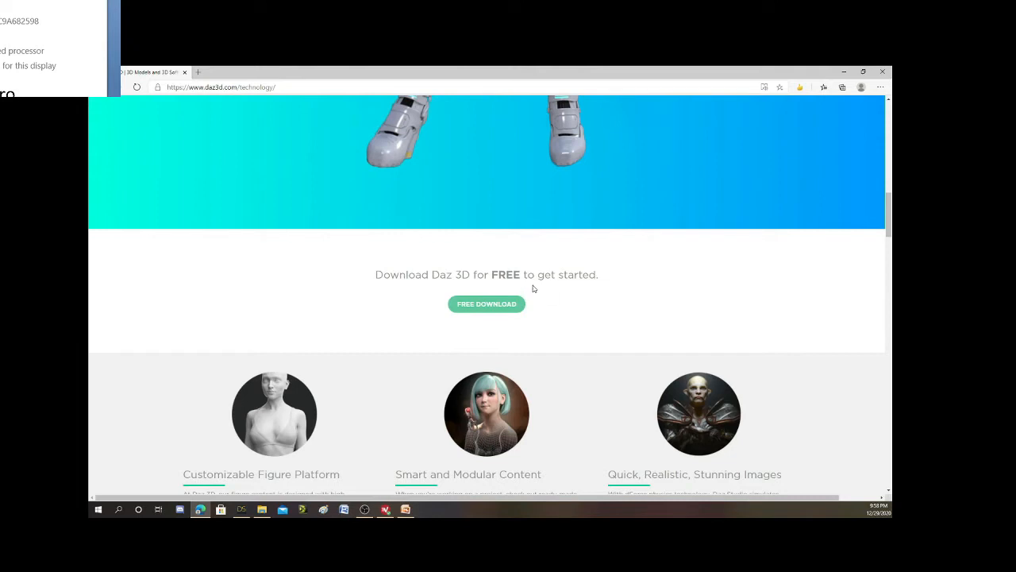
mouse_move(512, 283)
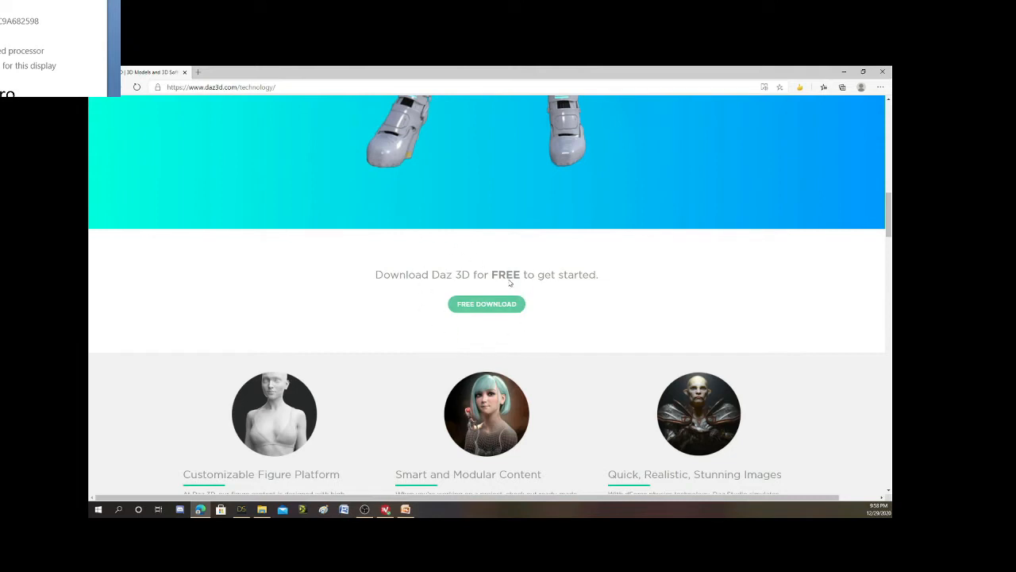
mouse_move(499, 310)
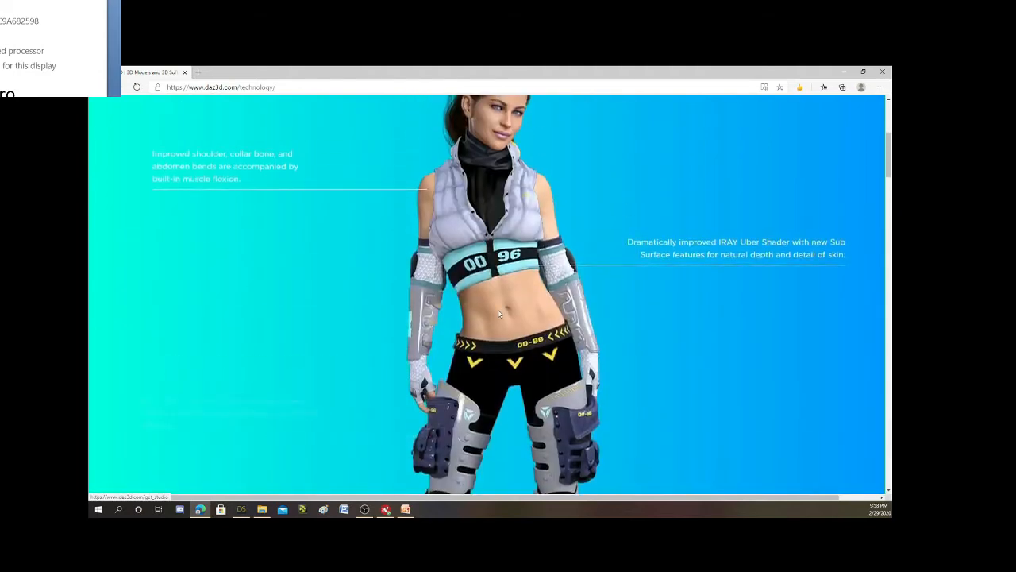
scroll(up, 3)
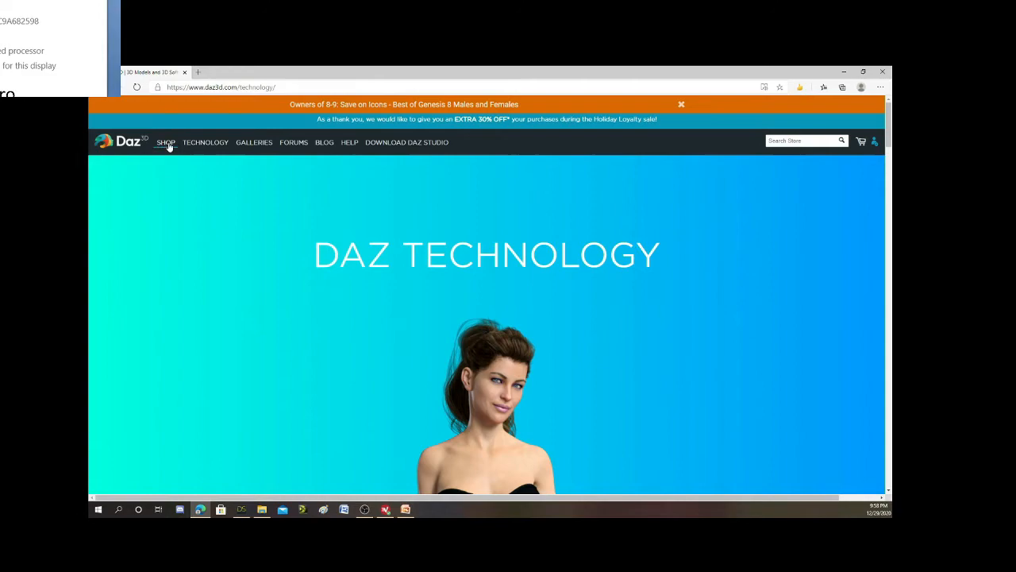
Browse the Daz shop's sale banners down to the What's Hot product carousels.
click(166, 142)
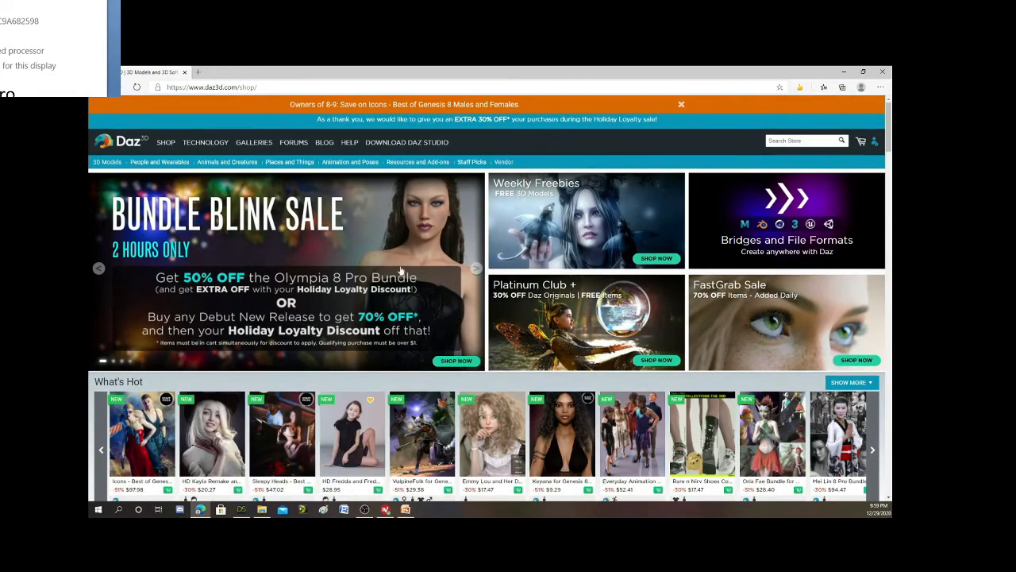
scroll(down, 3)
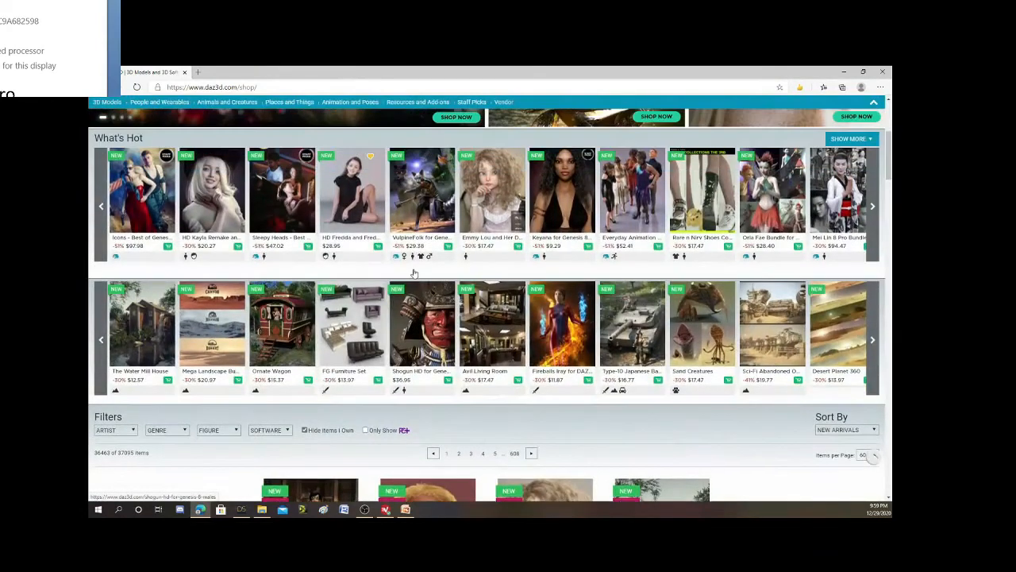
mouse_move(213, 190)
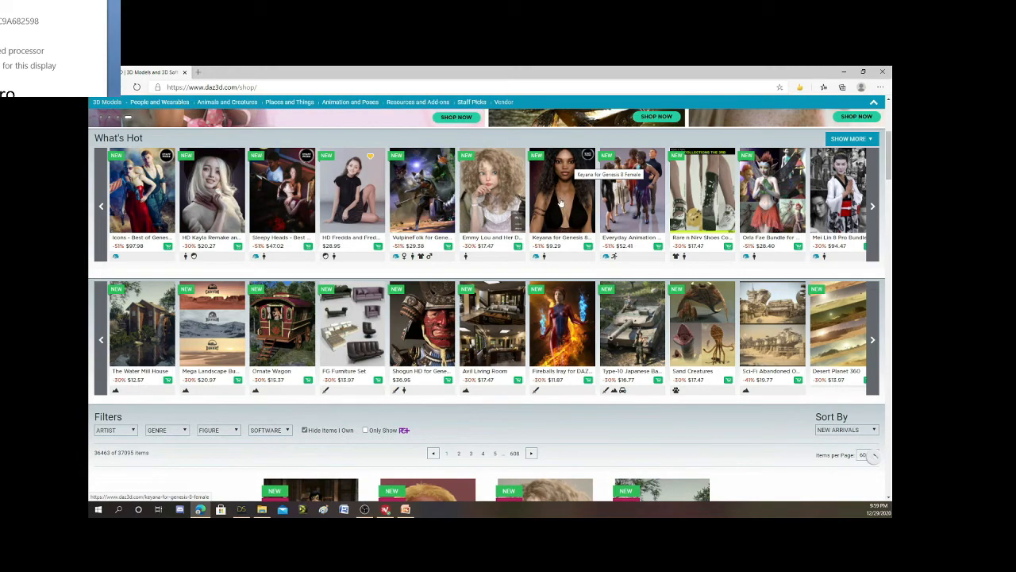
View the Keyana for Genesis 8 Female product from the What's Hot row.
click(558, 194)
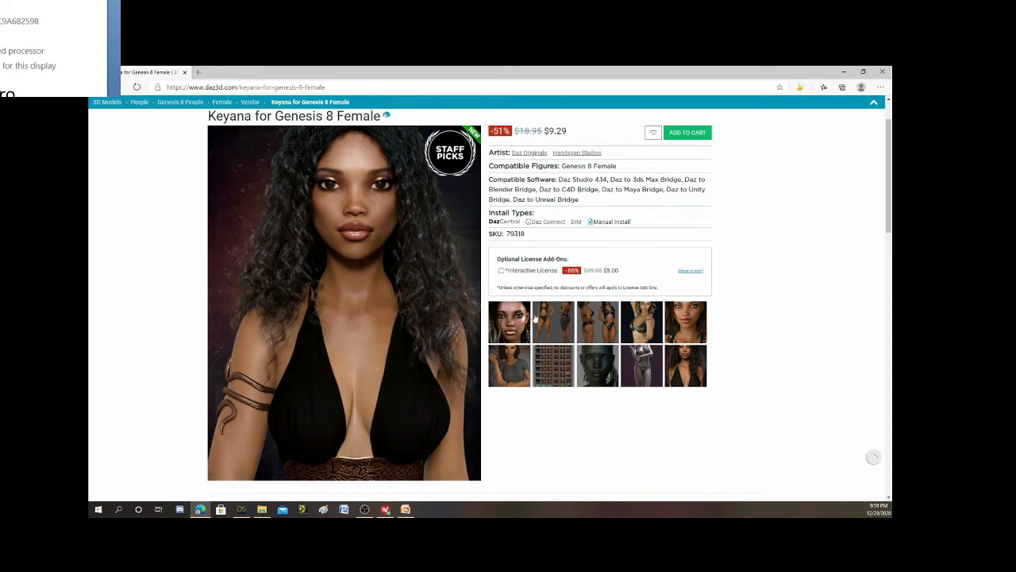
mouse_move(349, 267)
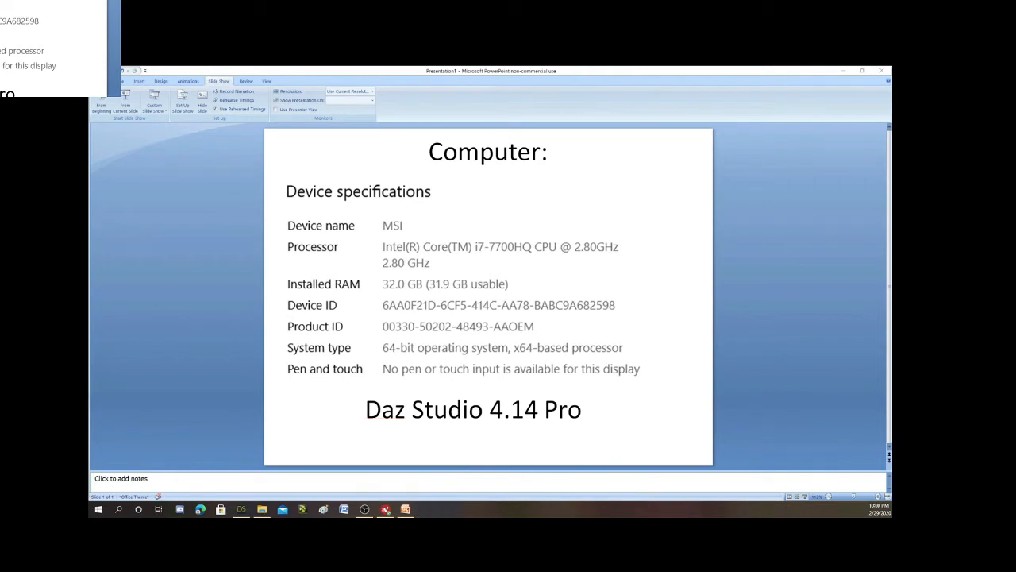
mouse_move(586, 355)
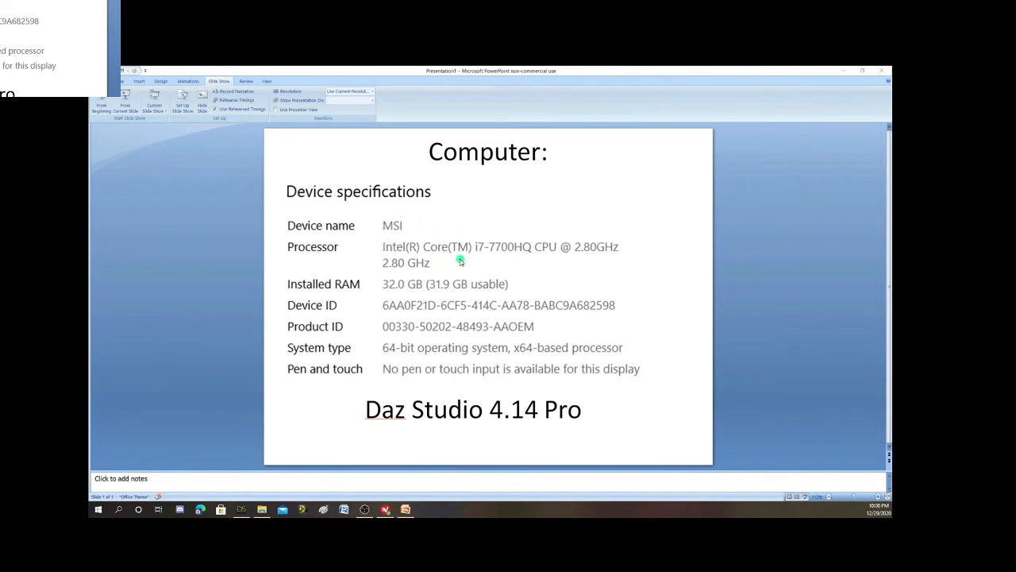
mouse_move(473, 255)
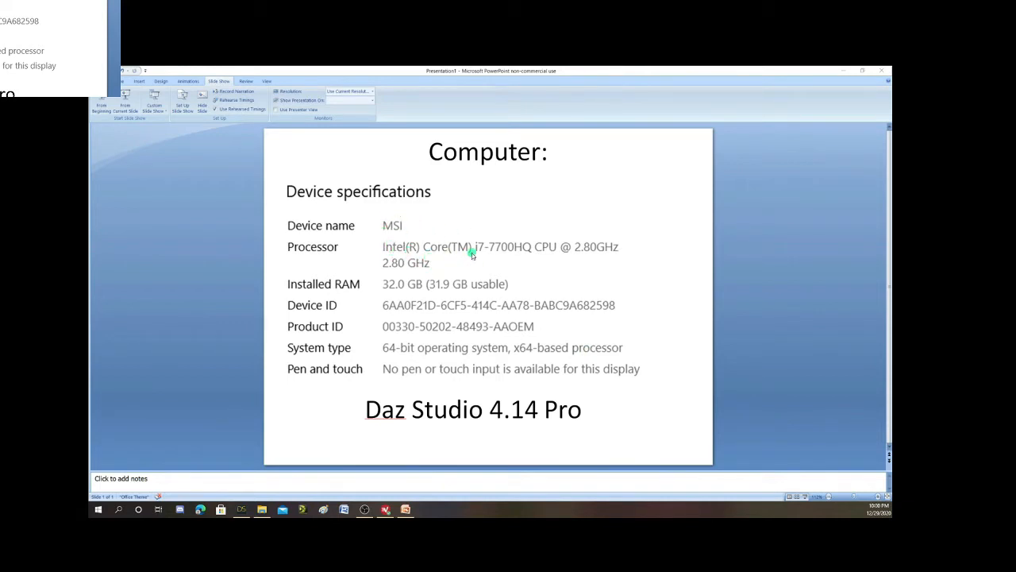
mouse_move(477, 256)
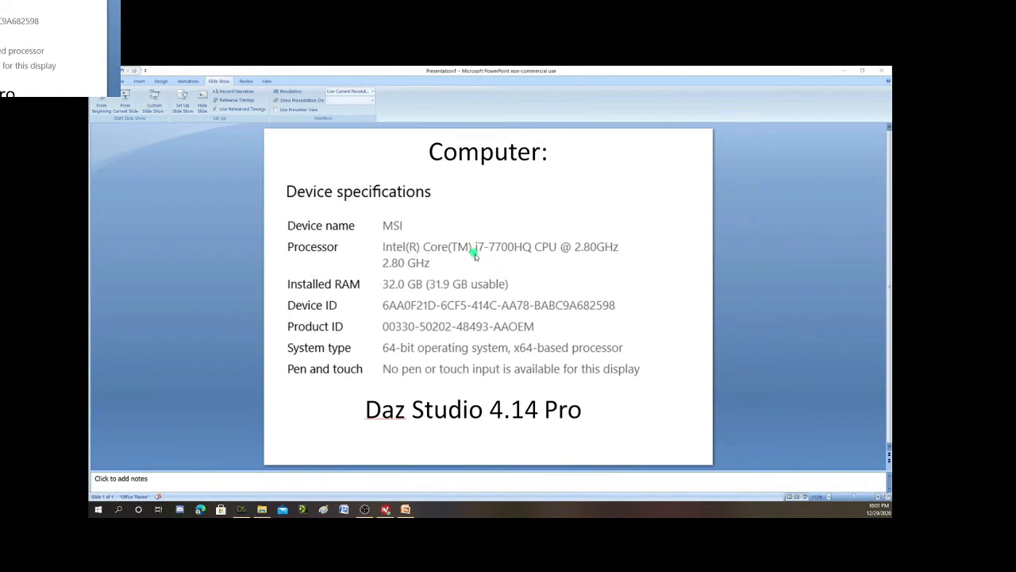
mouse_move(478, 251)
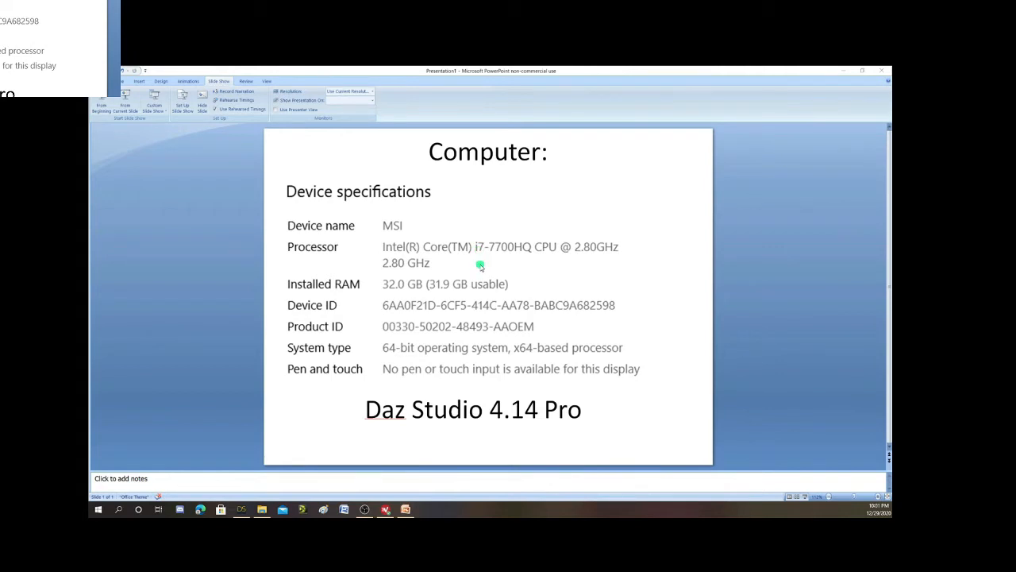
mouse_move(407, 297)
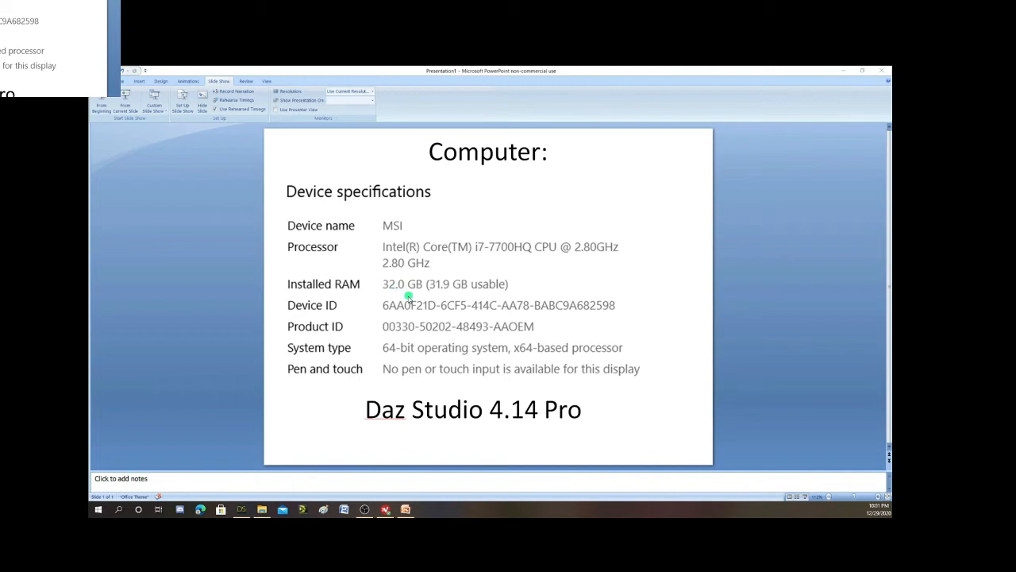
mouse_move(378, 292)
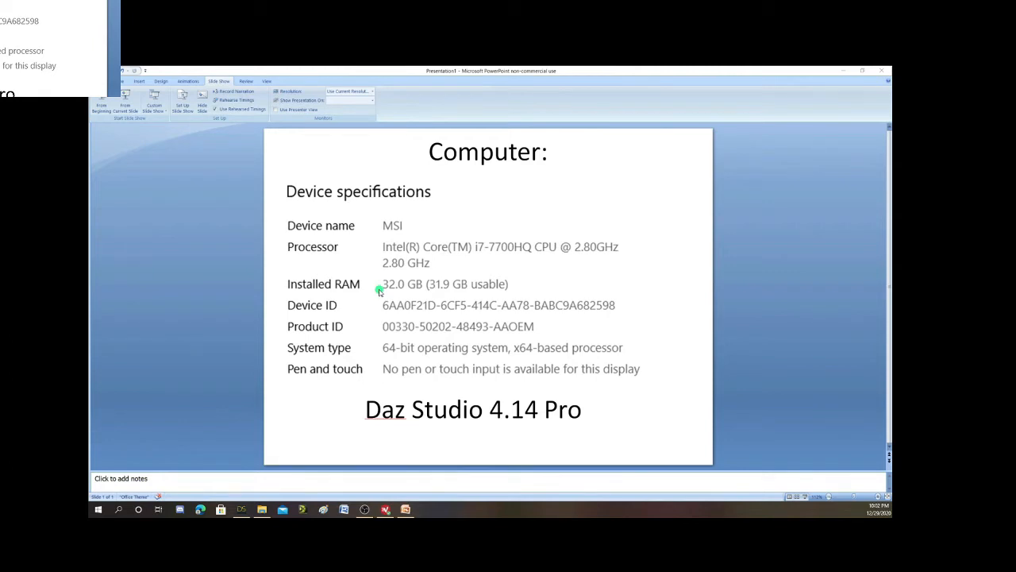
mouse_move(428, 426)
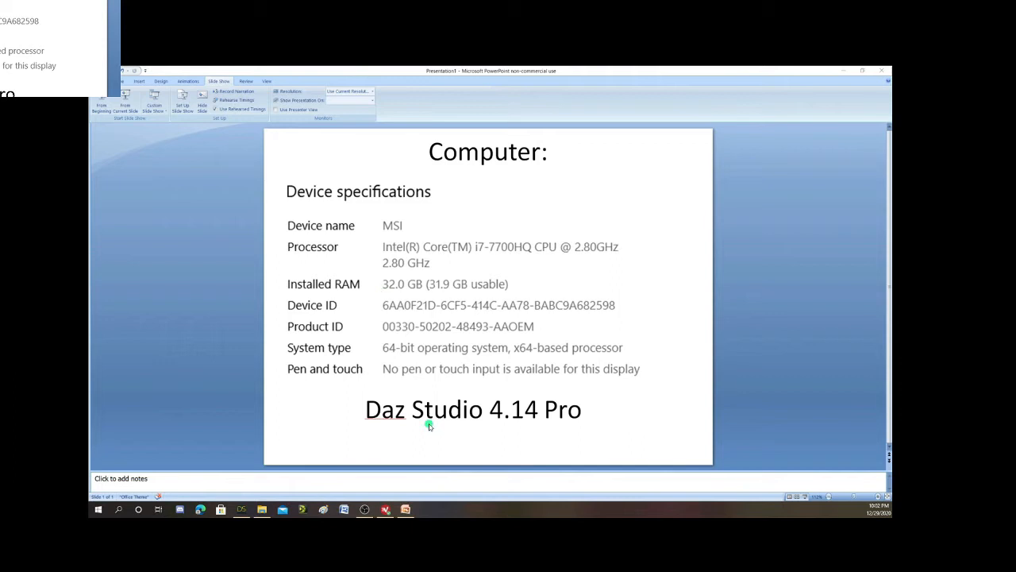
mouse_move(545, 452)
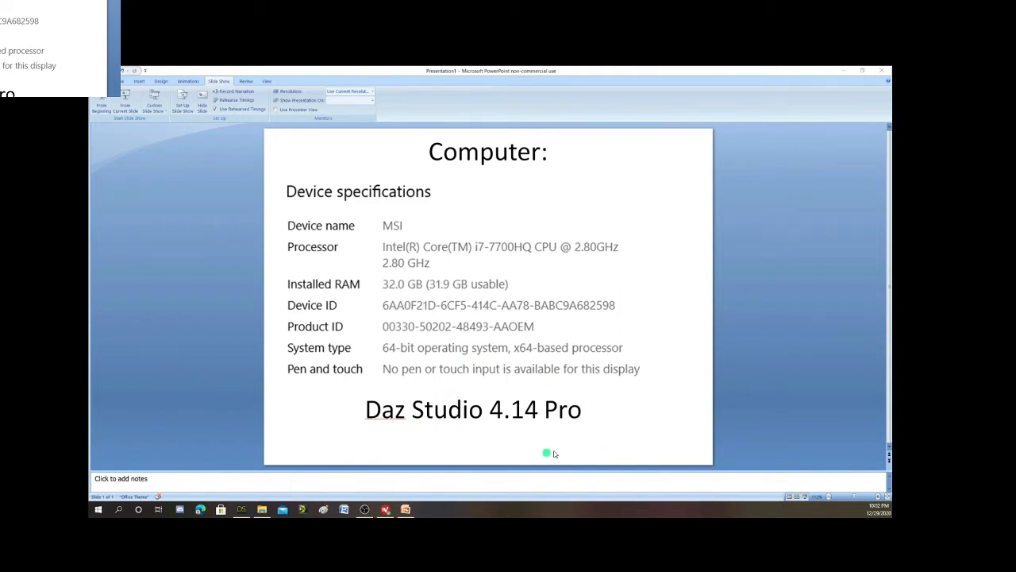
mouse_move(614, 438)
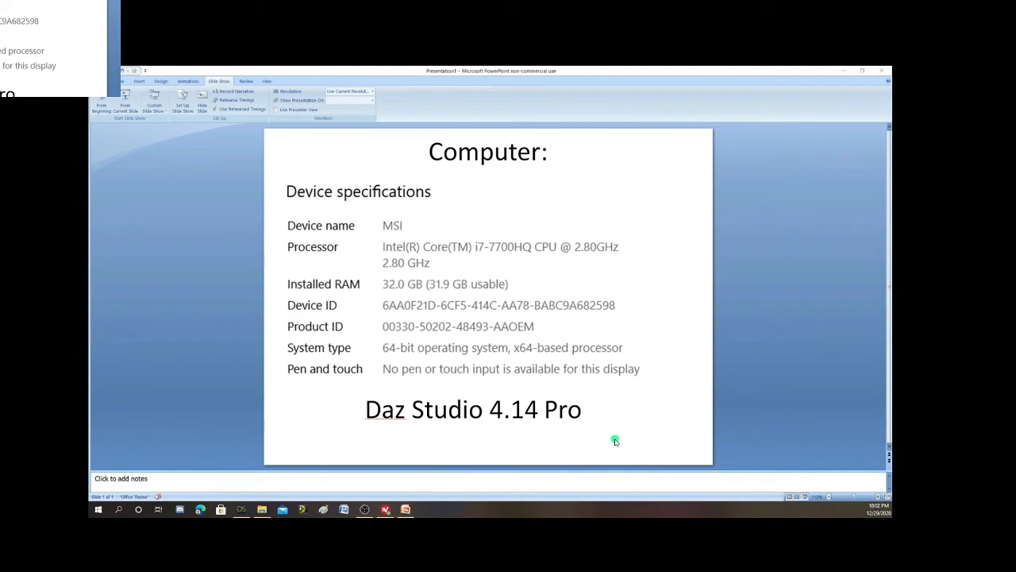
mouse_move(519, 421)
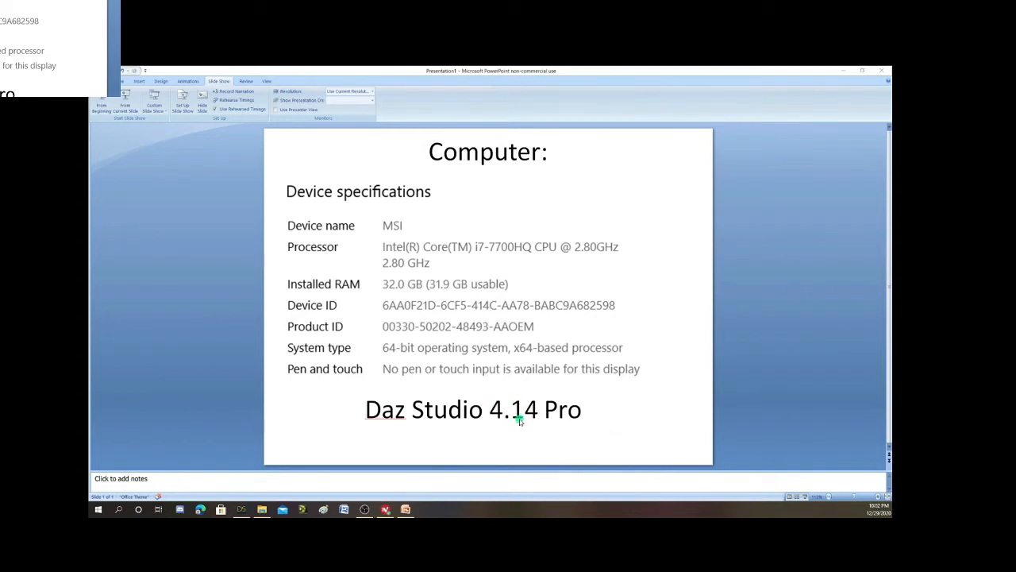
mouse_move(502, 401)
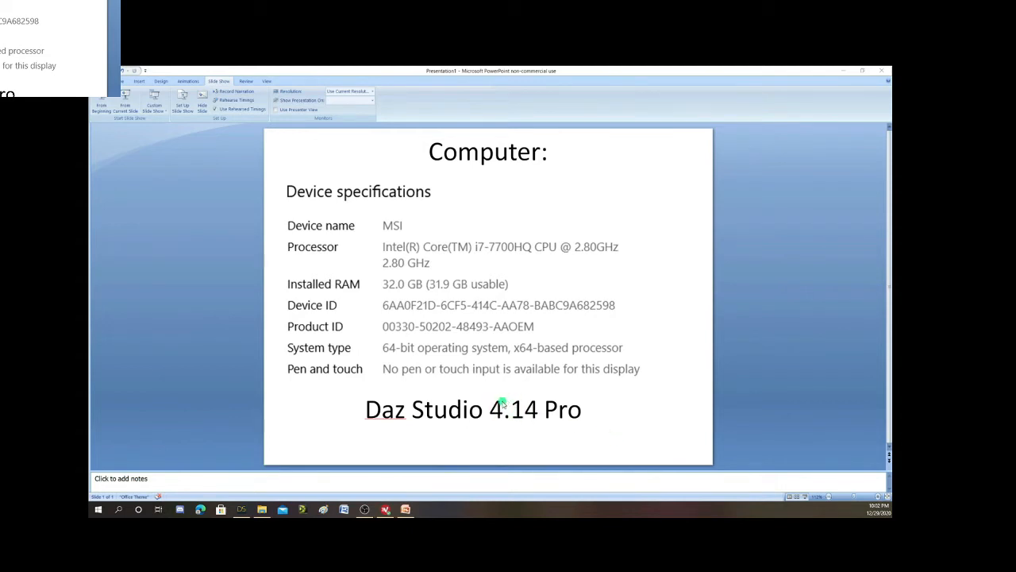
mouse_move(543, 389)
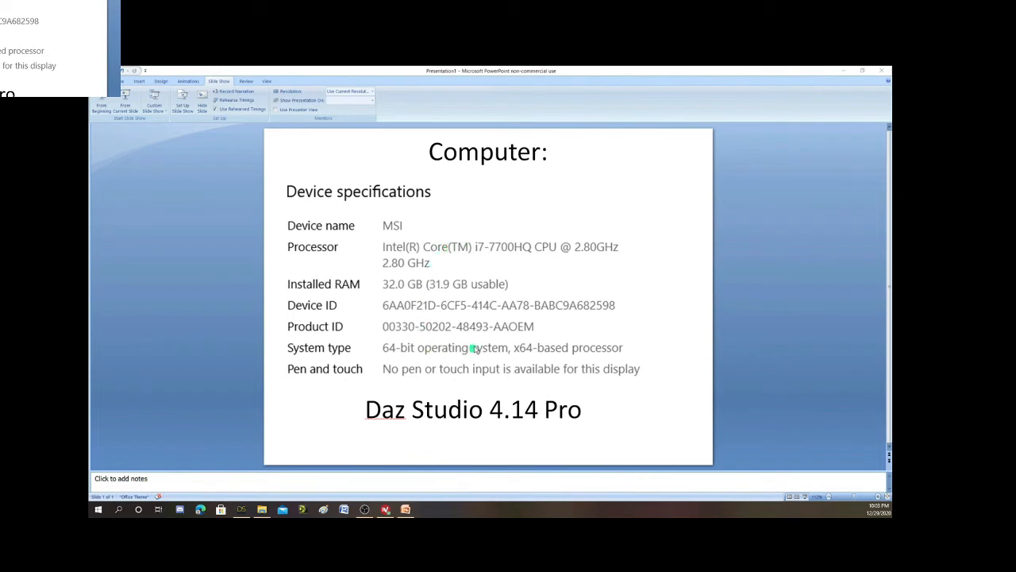
mouse_move(406, 295)
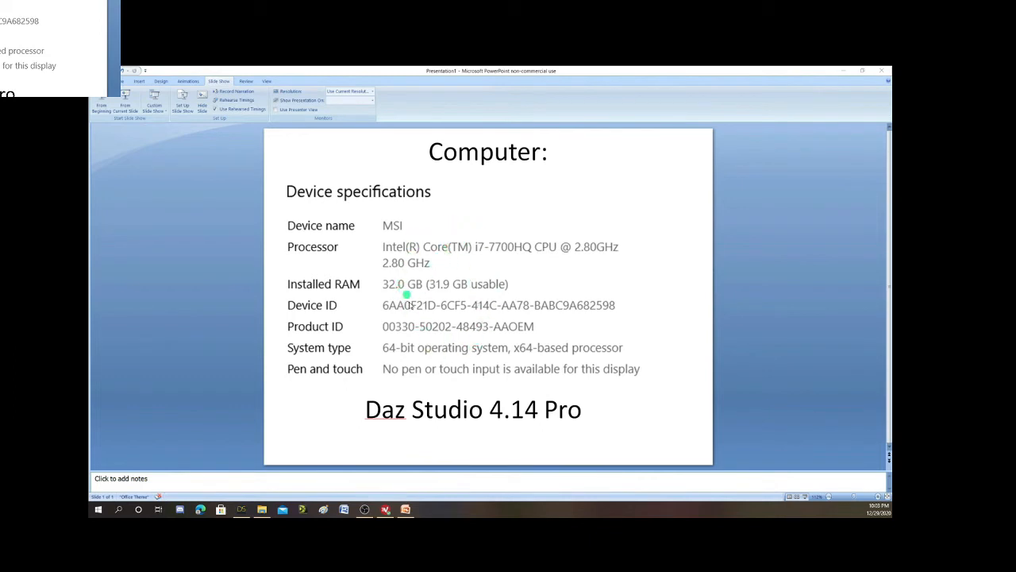
mouse_move(518, 284)
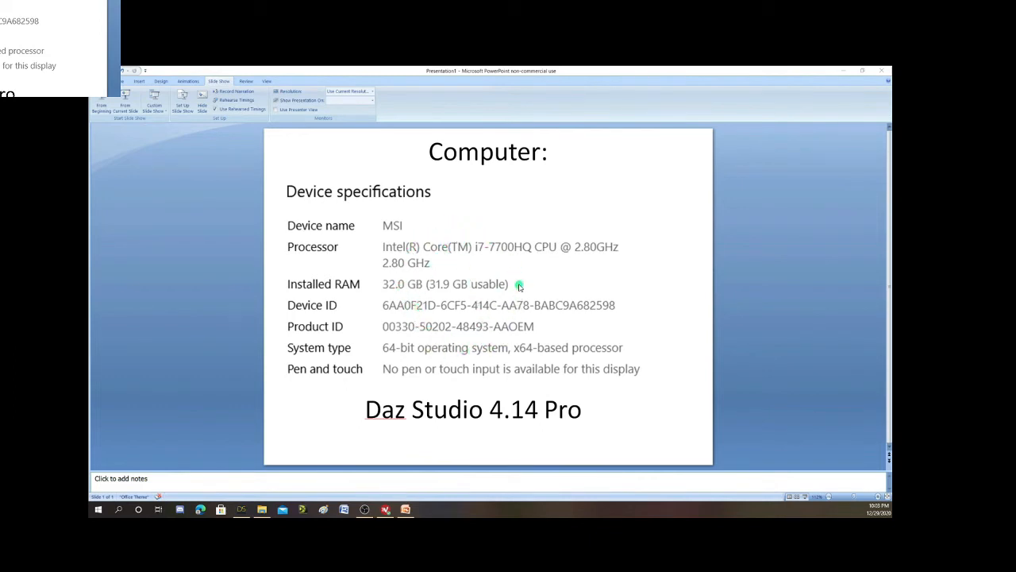
mouse_move(563, 210)
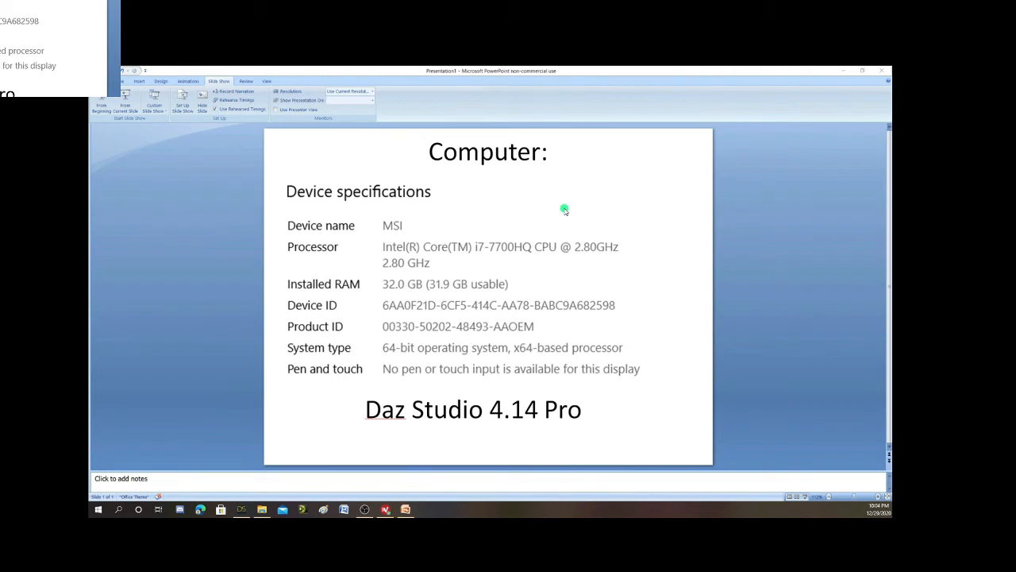
mouse_move(161, 237)
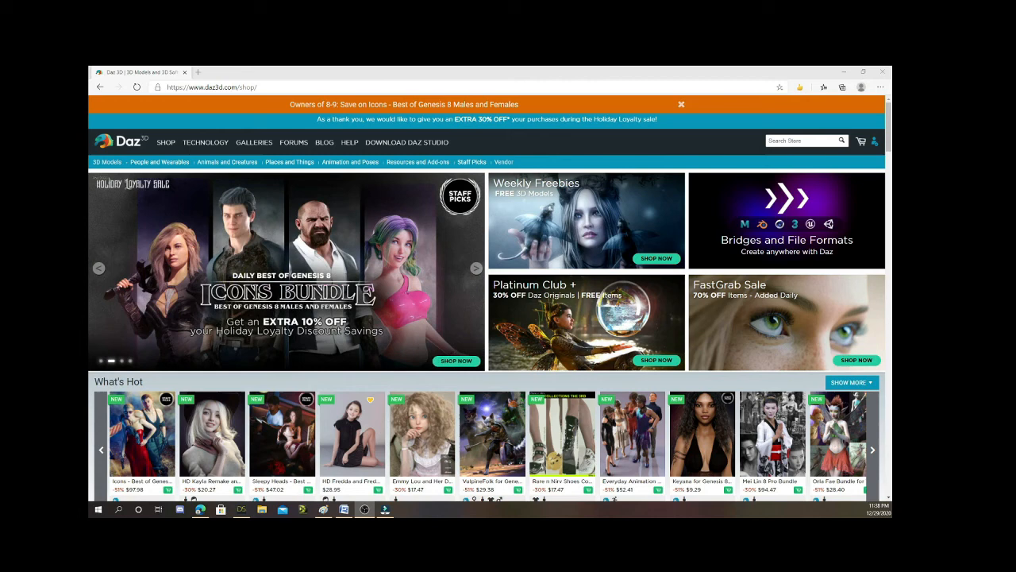
mouse_move(189, 257)
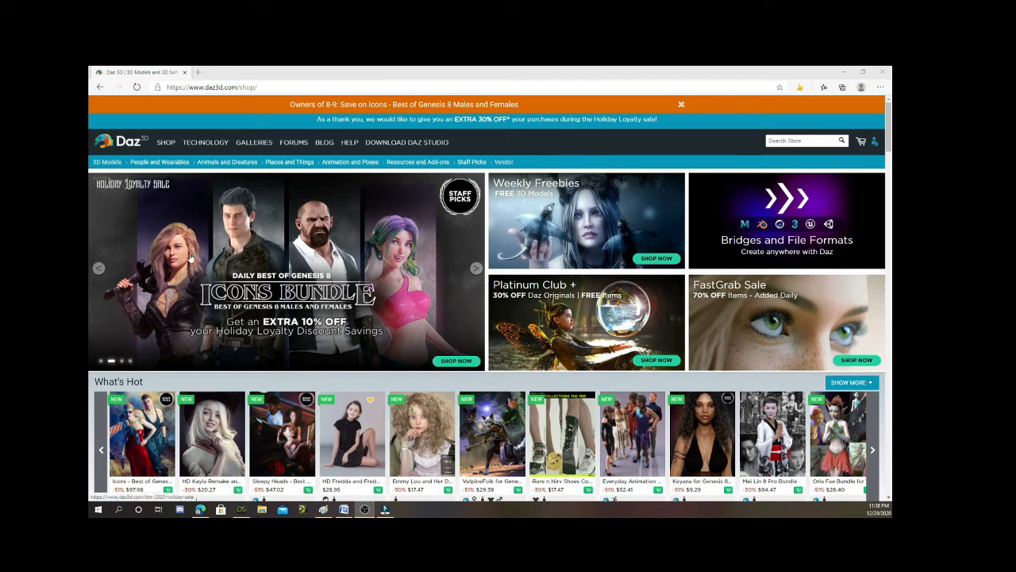
mouse_move(511, 260)
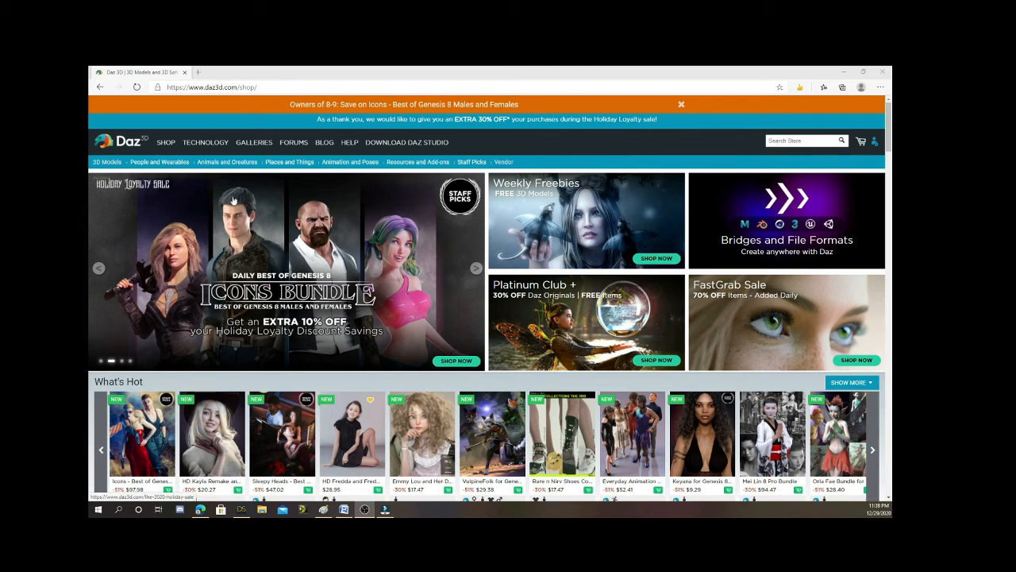
mouse_move(336, 258)
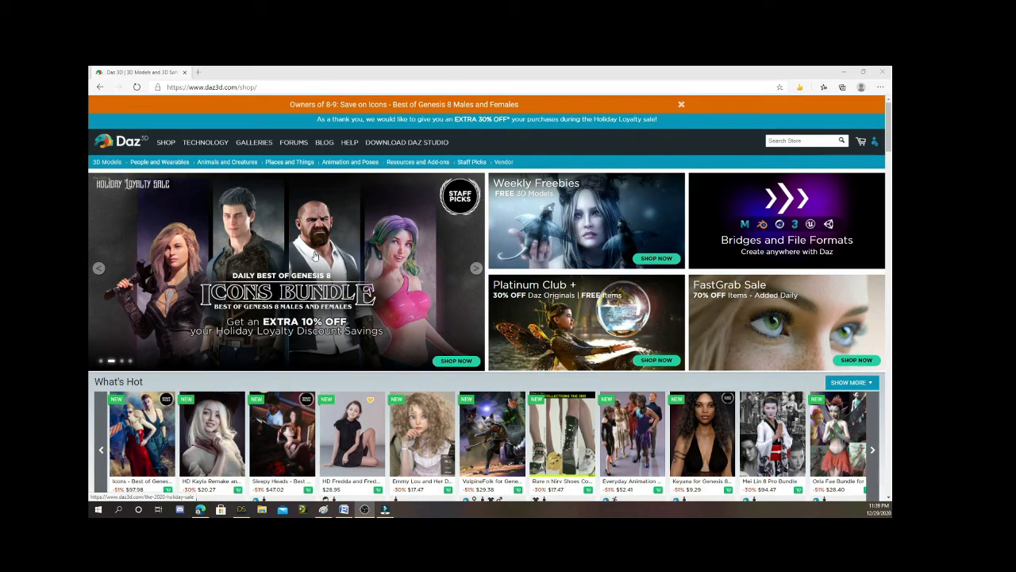
scroll(down, 3)
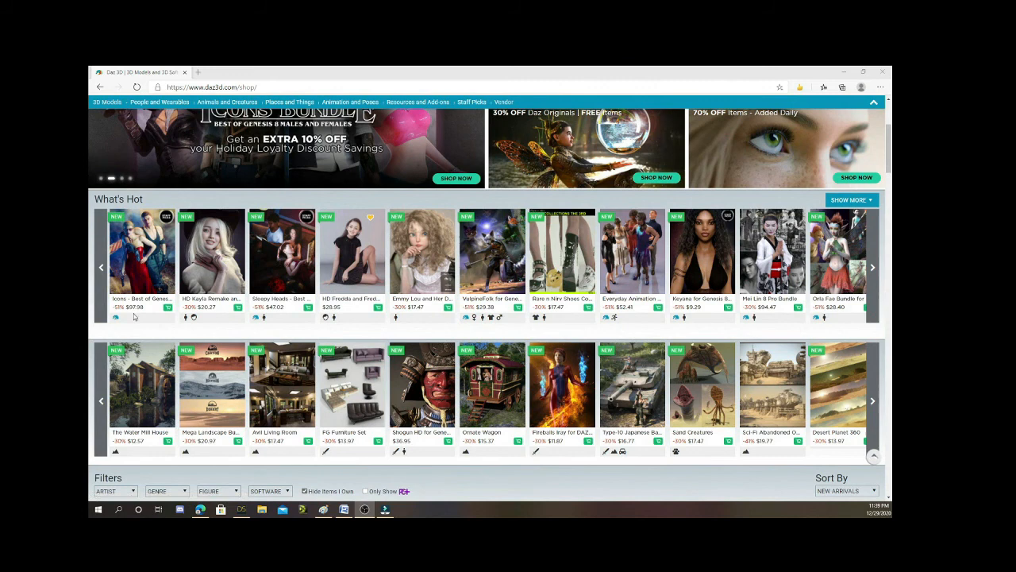
mouse_move(276, 314)
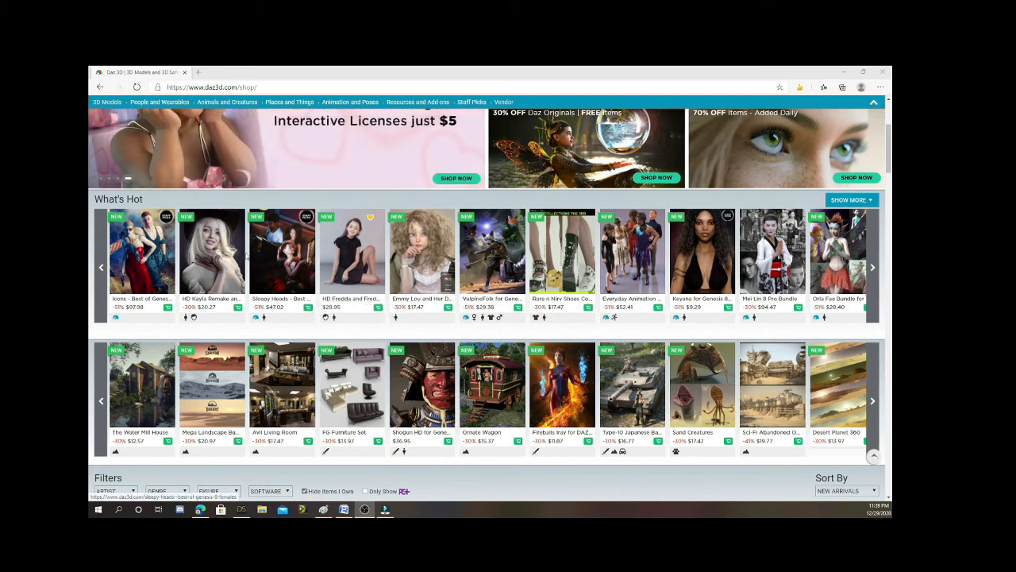
mouse_move(208, 246)
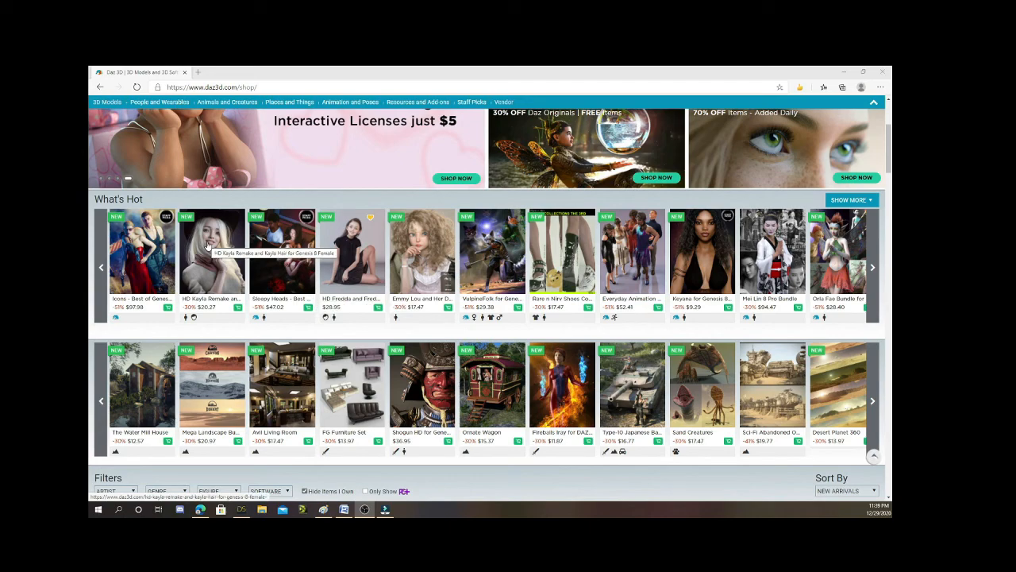
View the HD Kayla Remake and Kayla Hair product from the What's Hot row.
click(211, 251)
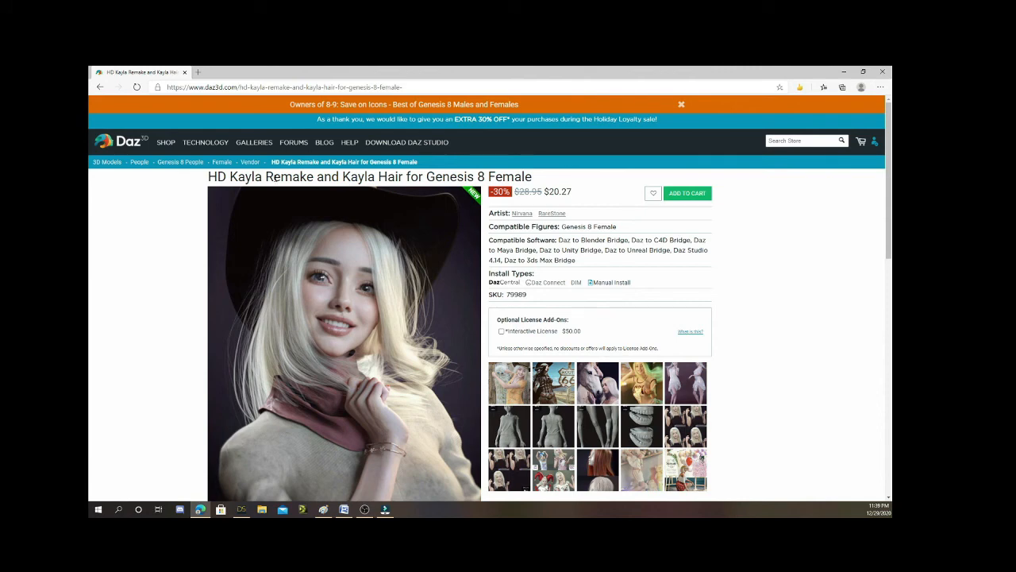
mouse_move(476, 253)
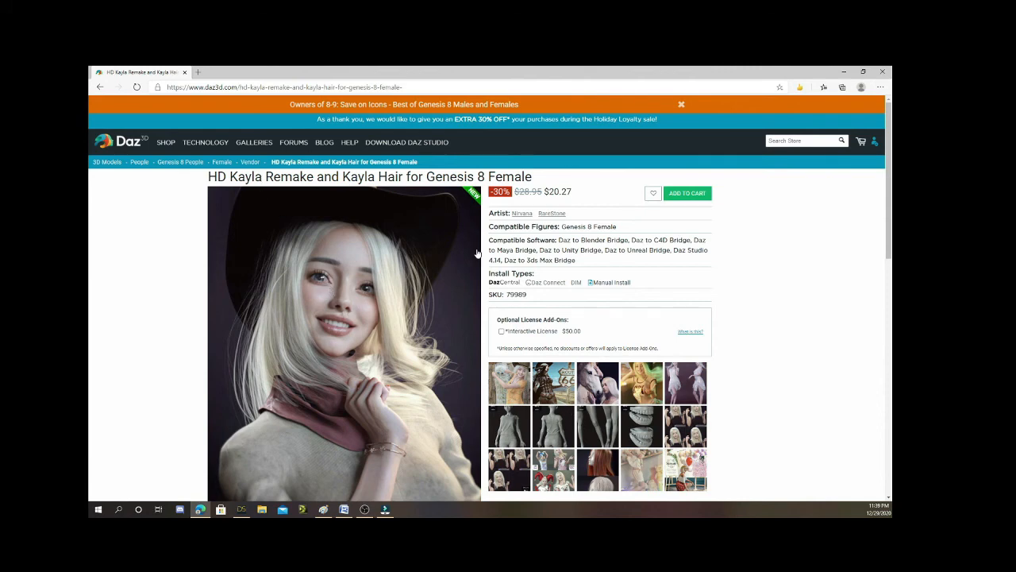
mouse_move(324, 292)
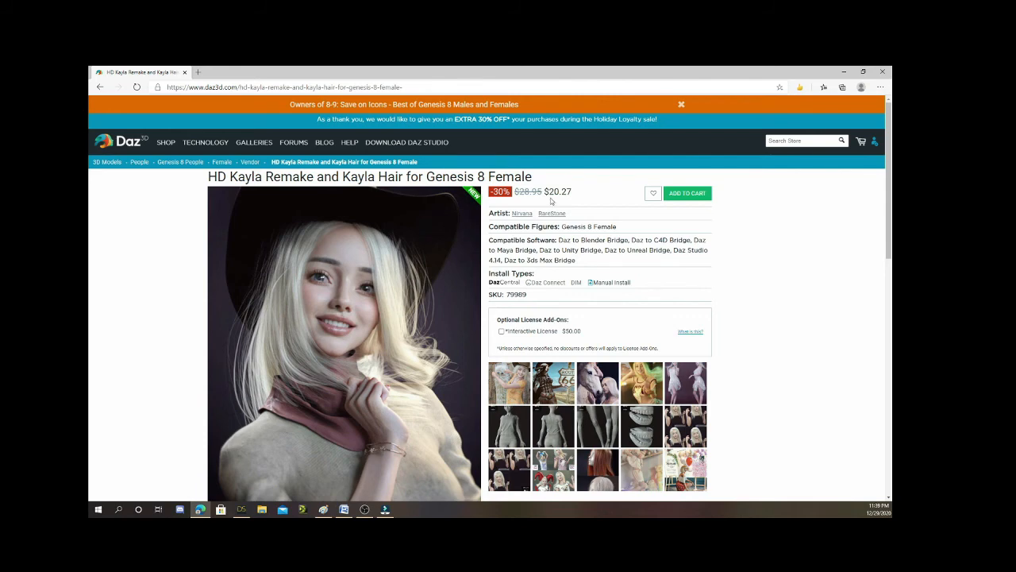
mouse_move(565, 197)
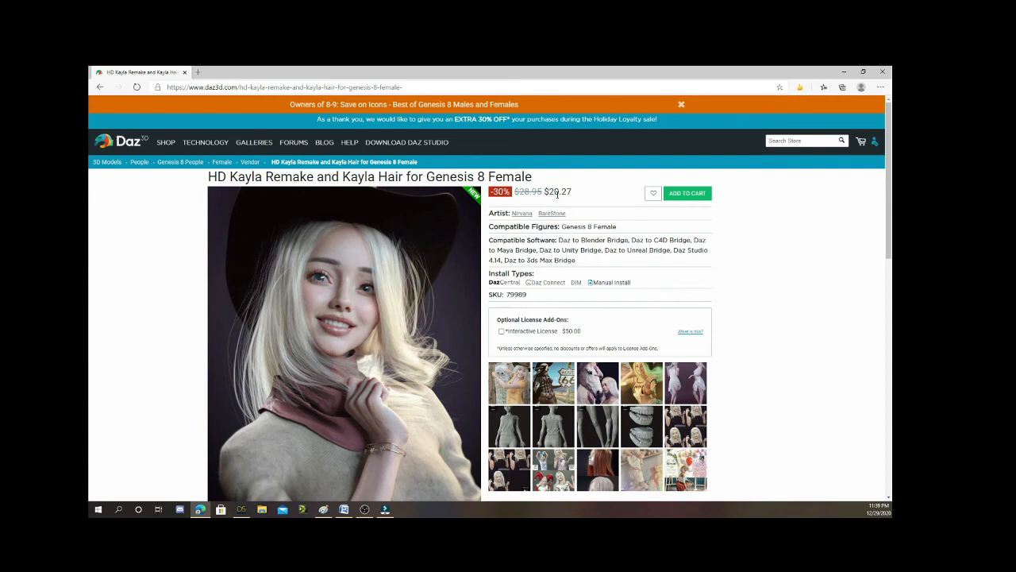
mouse_move(174, 157)
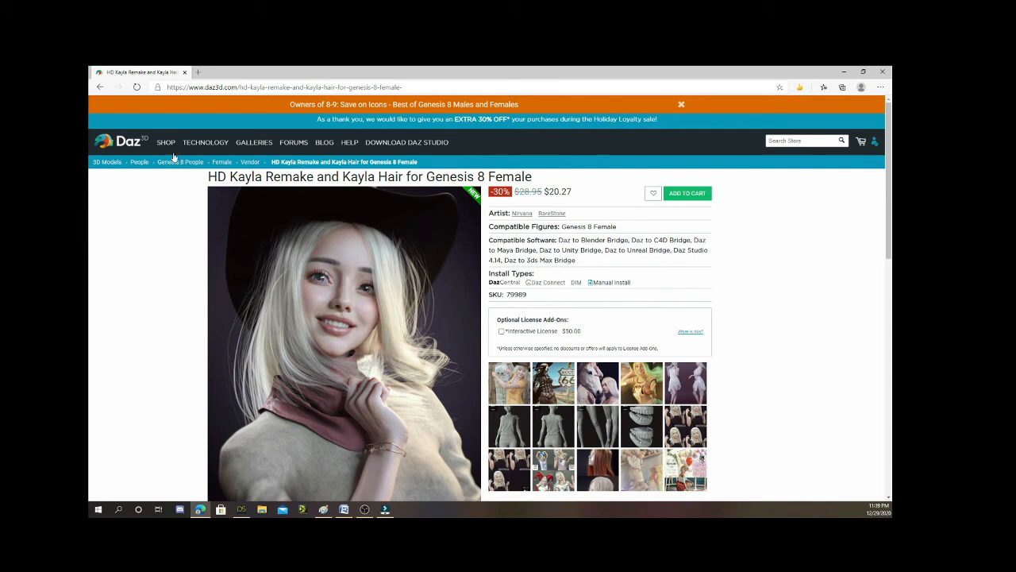
Reach the Edward 8 Pro Bundle product through the Bundle Blink Sale listing.
click(165, 143)
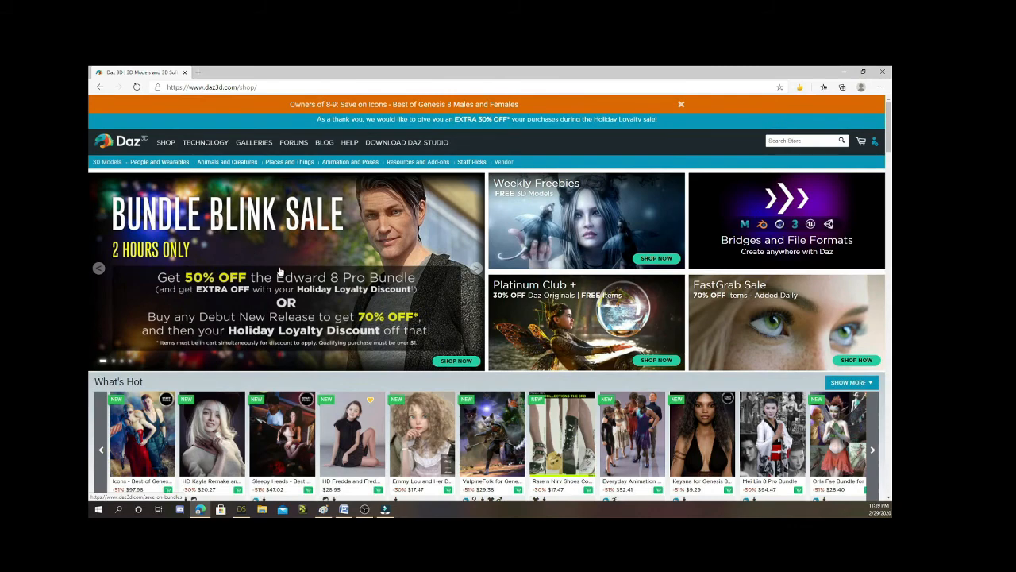
mouse_move(302, 245)
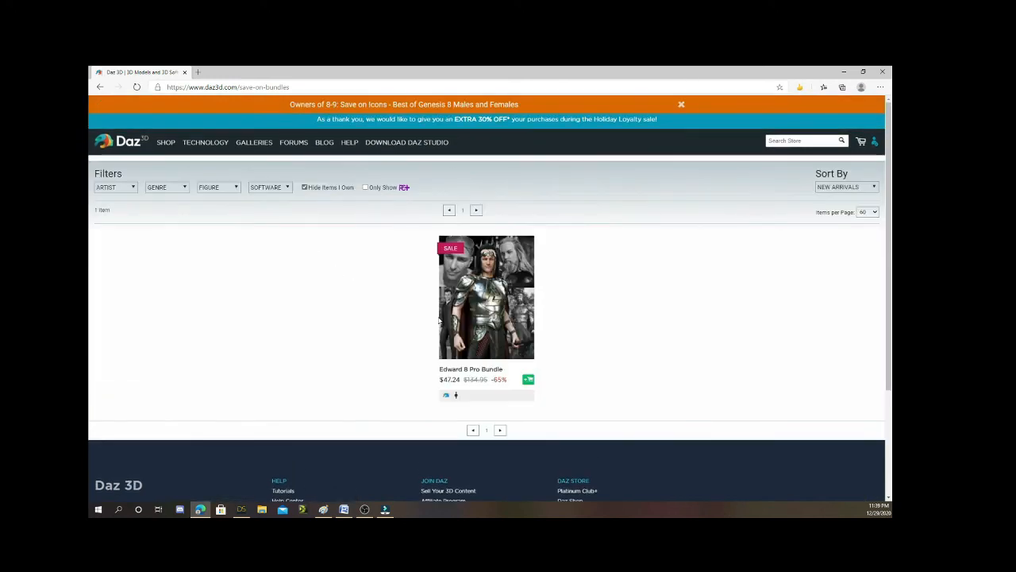
mouse_move(486, 389)
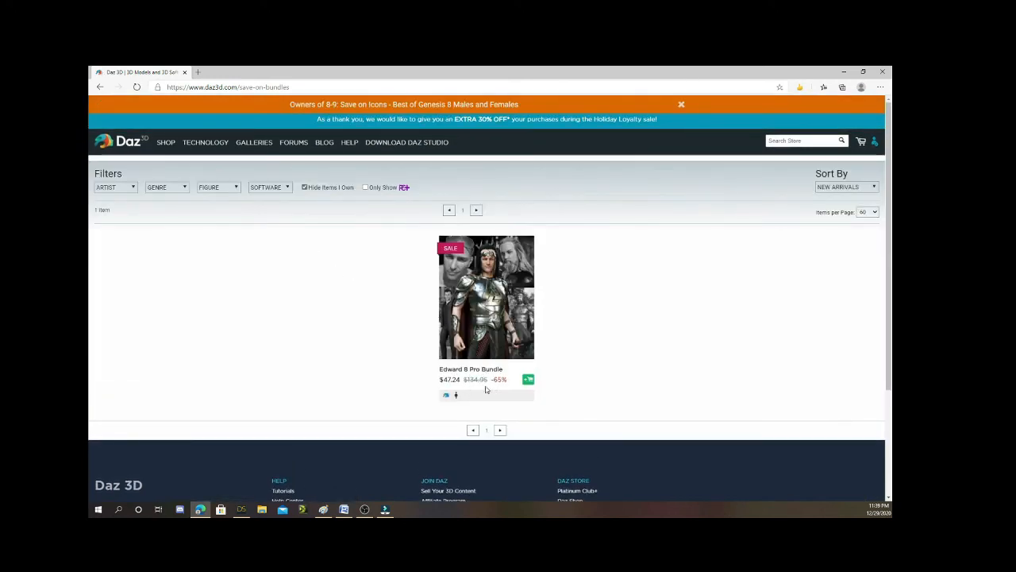
mouse_move(499, 298)
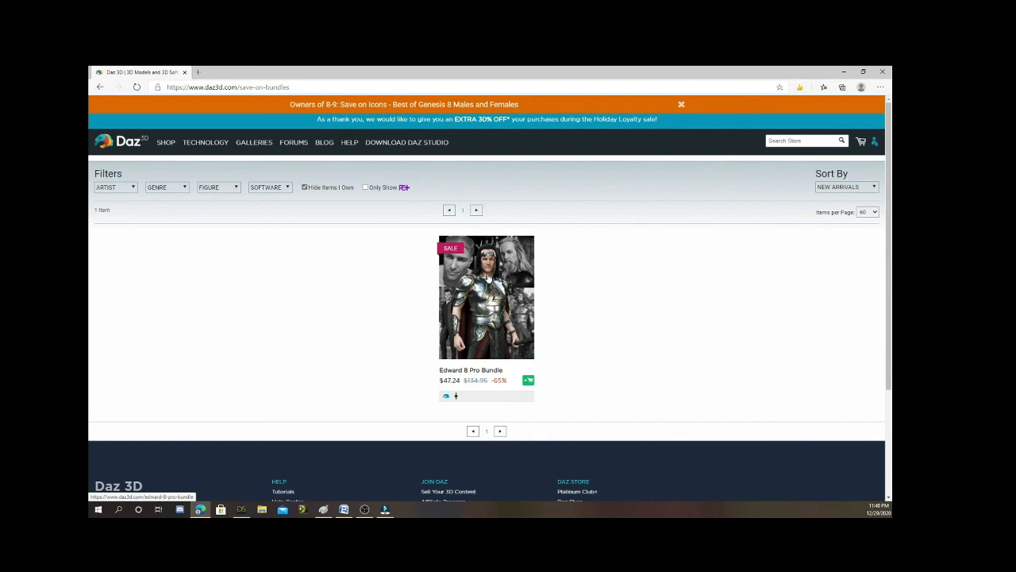
mouse_move(483, 305)
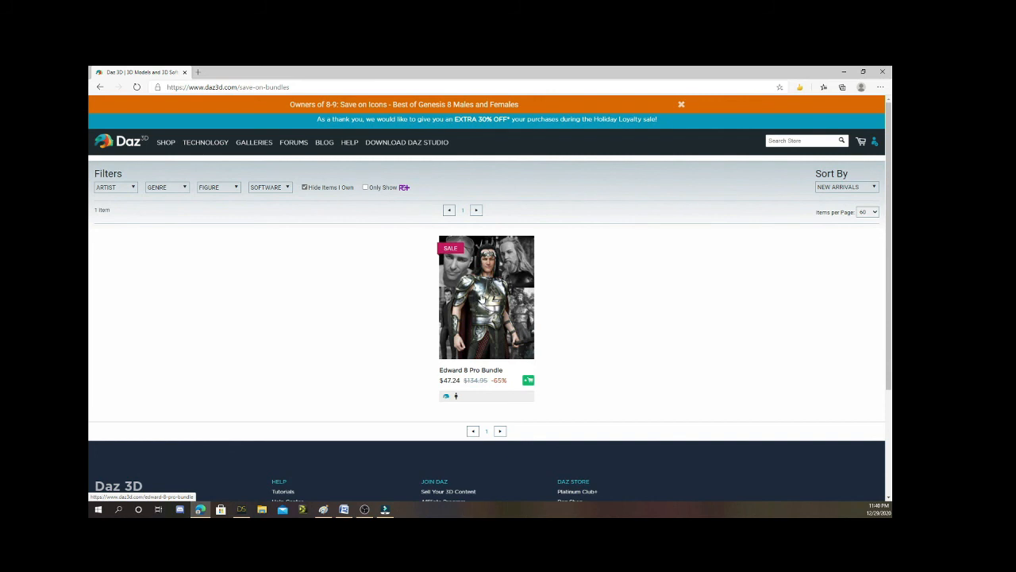
mouse_move(475, 359)
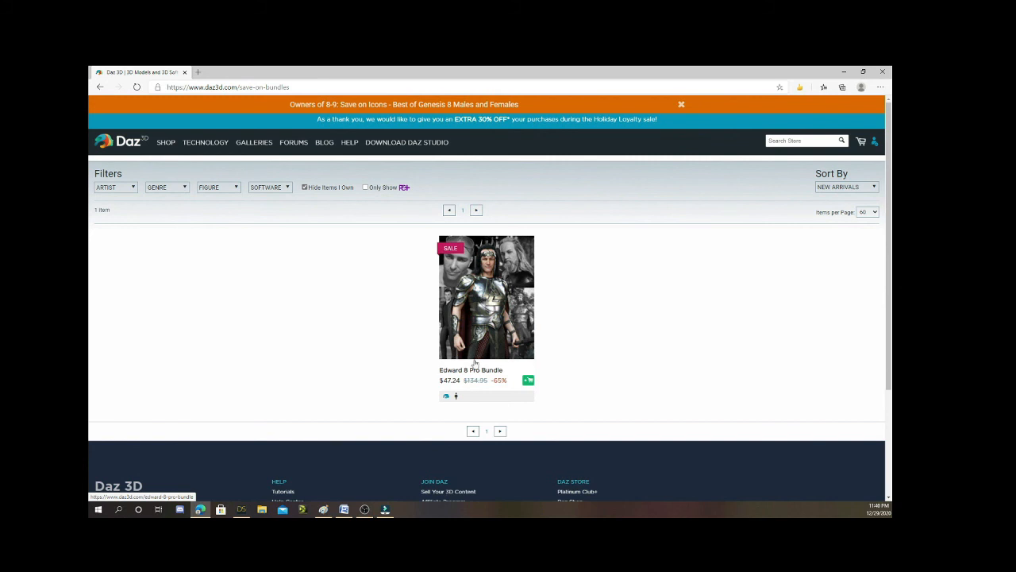
mouse_move(478, 289)
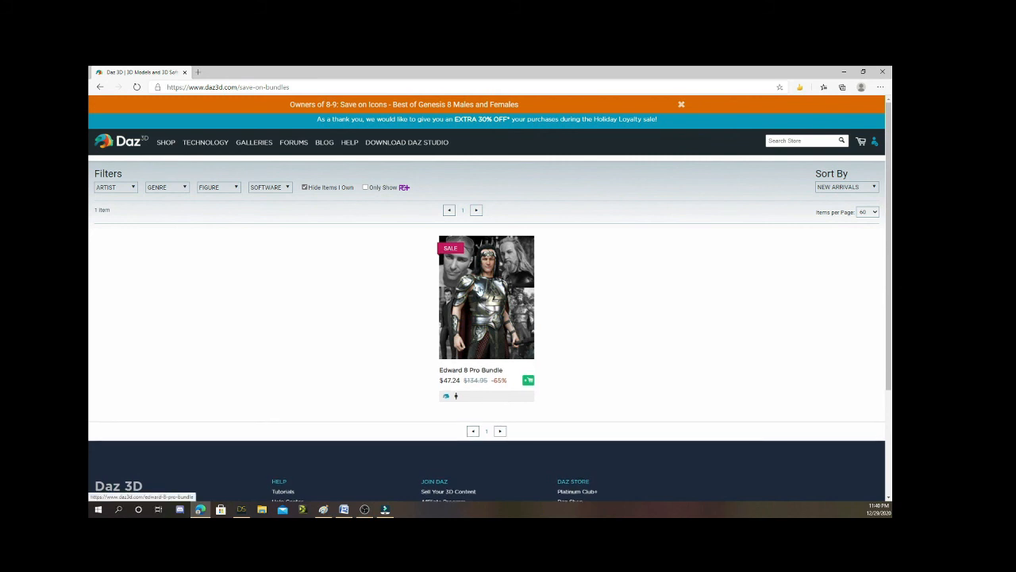
click(486, 297)
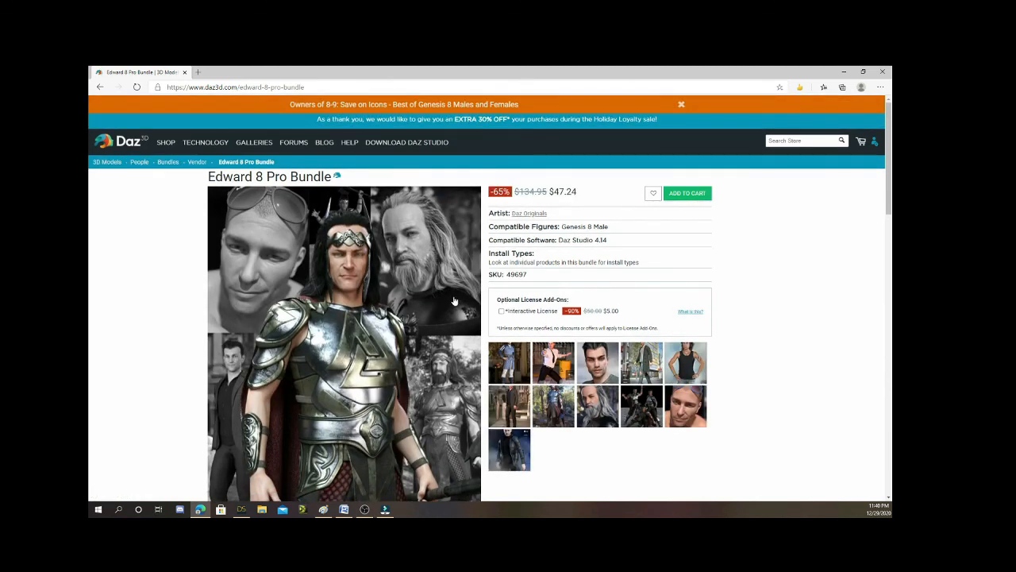
mouse_move(452, 300)
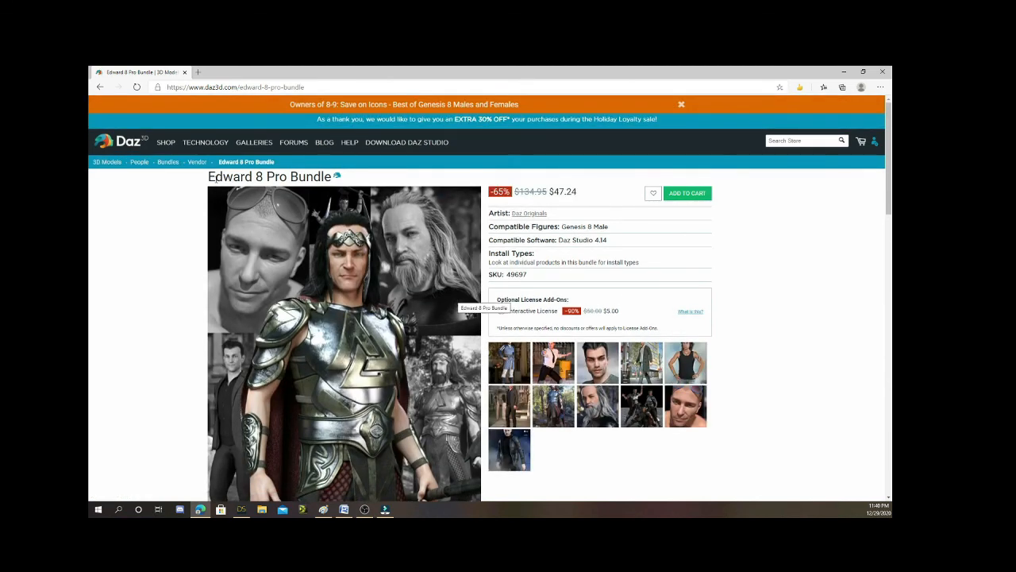
mouse_move(272, 146)
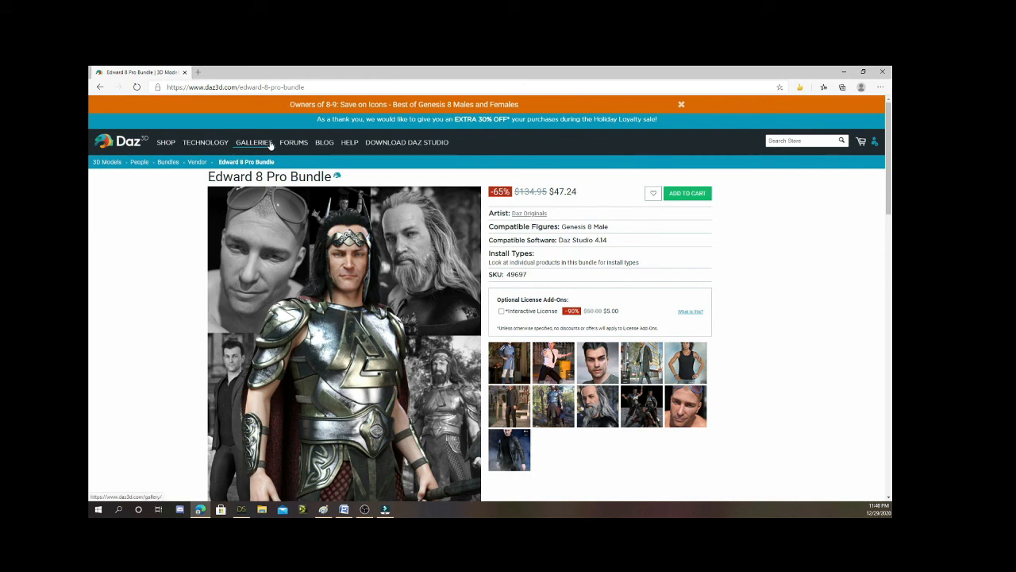
mouse_move(167, 133)
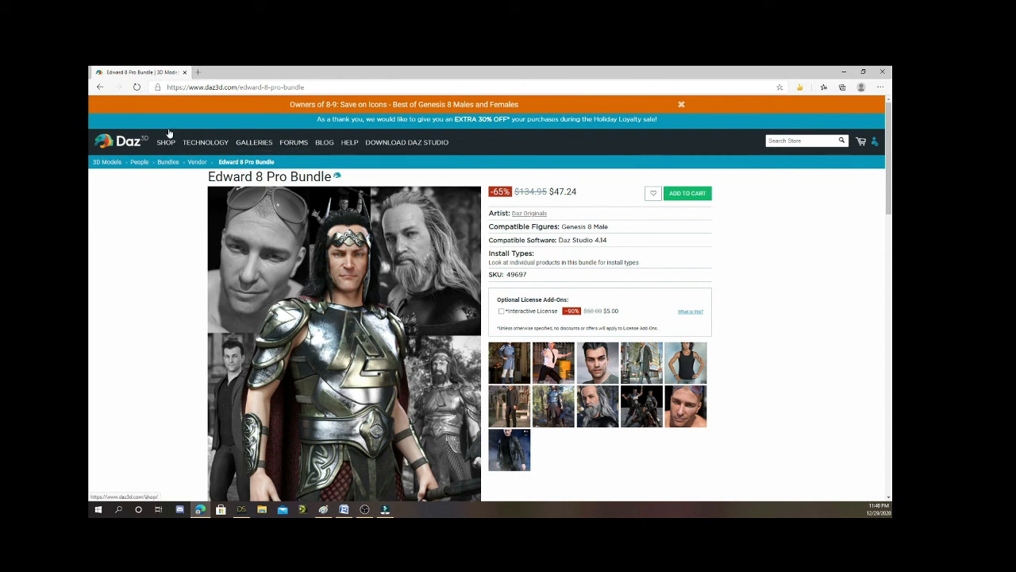
Browse the Freebies page's free 3D model listings and return toward the top.
click(165, 142)
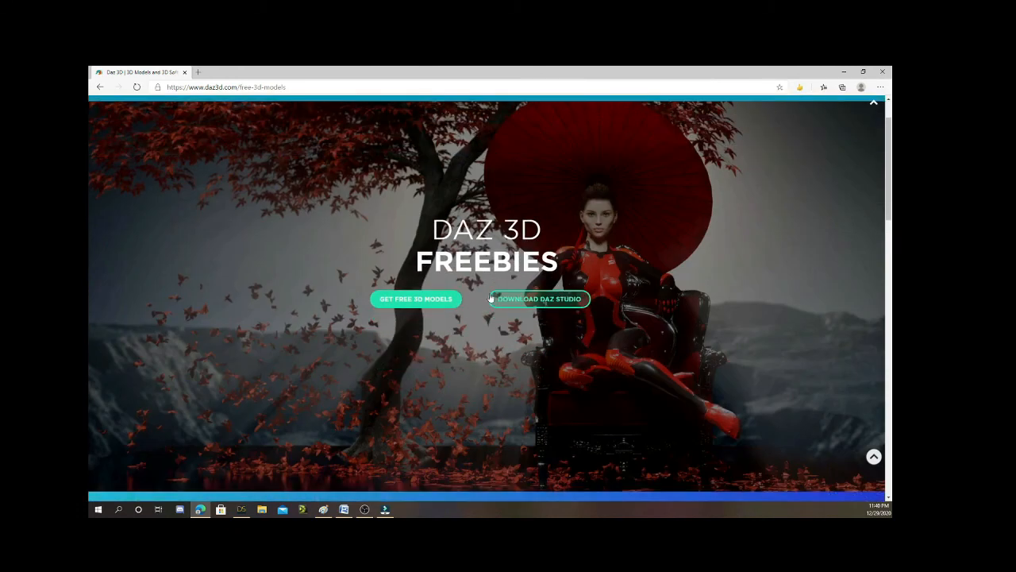
scroll(down, 3)
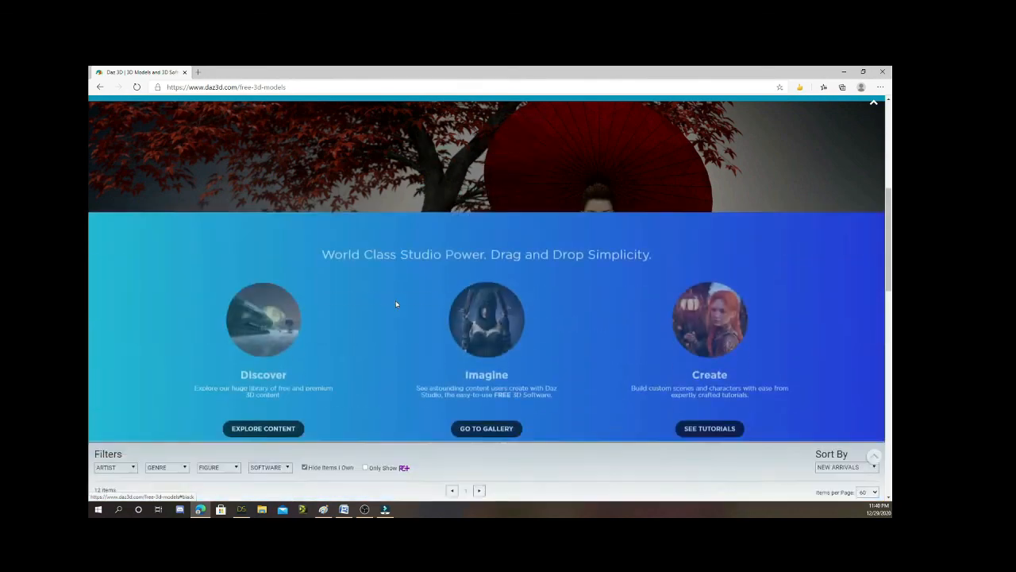
scroll(down, 3)
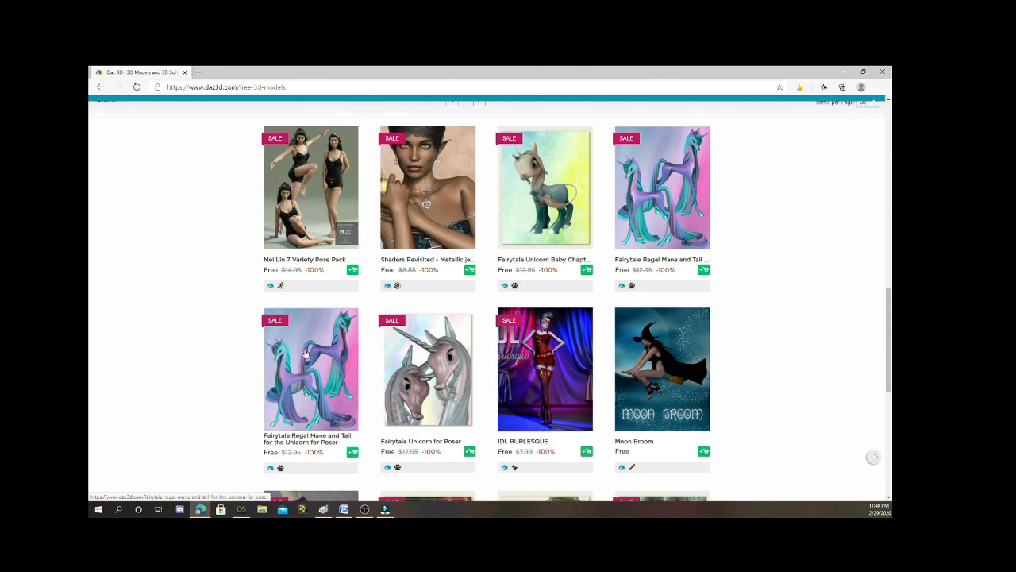
scroll(down, 3)
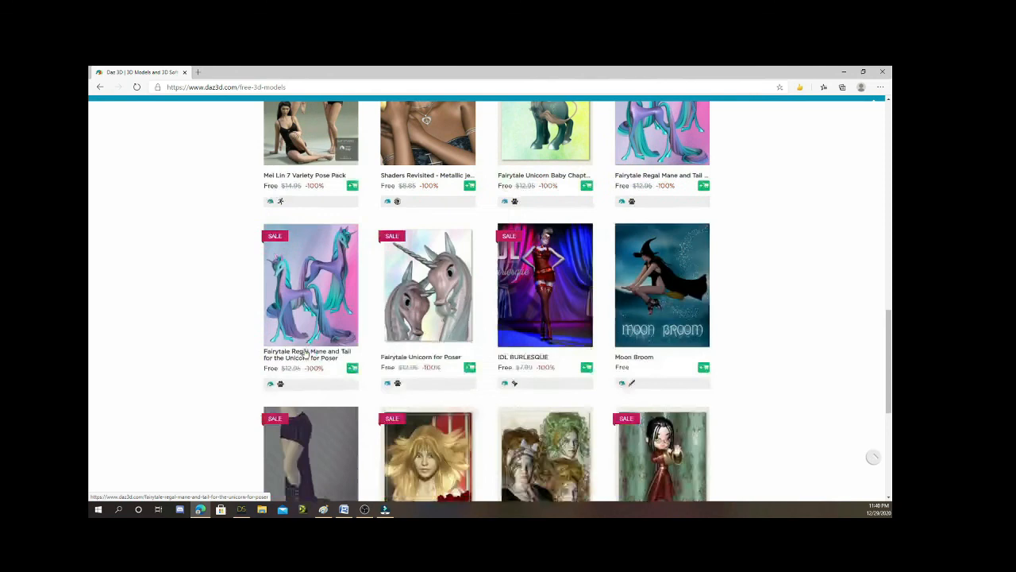
scroll(down, 3)
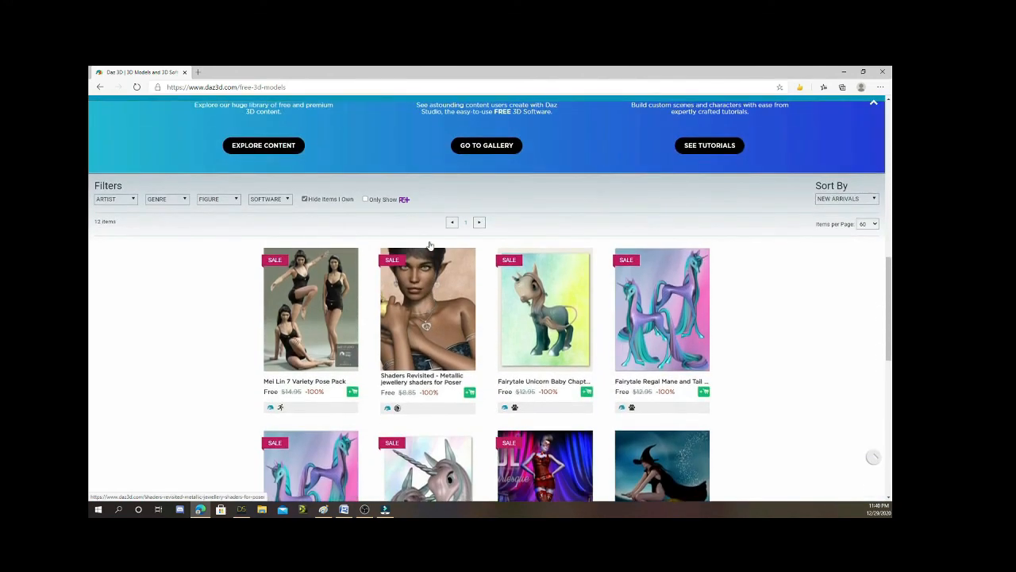
scroll(up, 3)
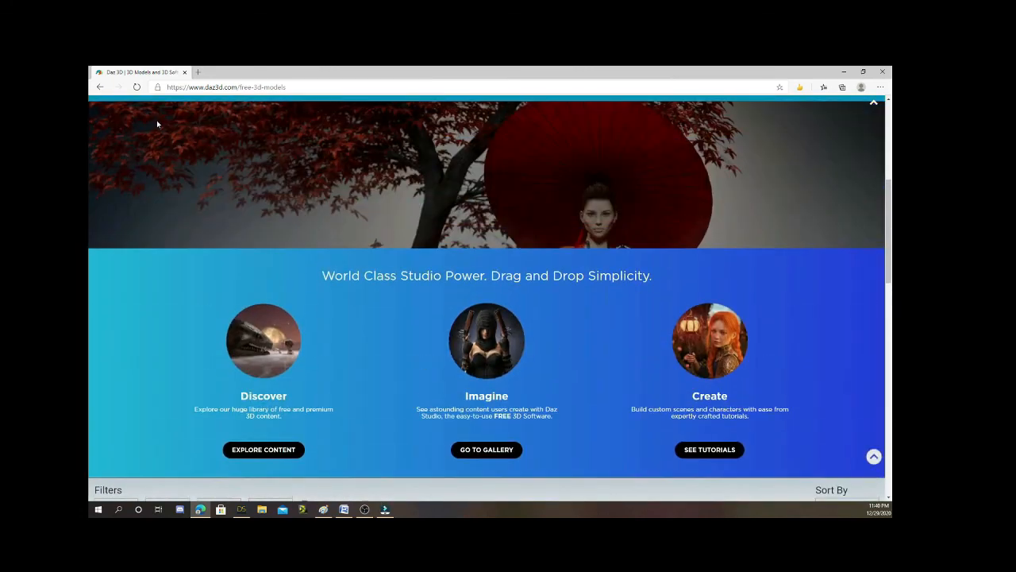